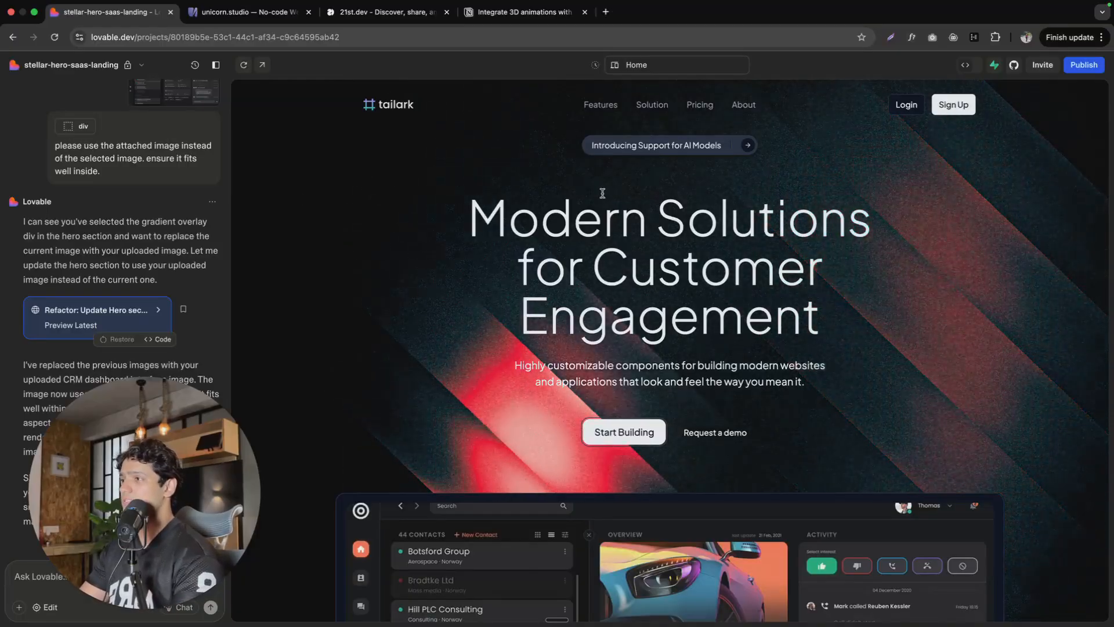
{"action": "mouse_move", "coordinate": [987, 375]}
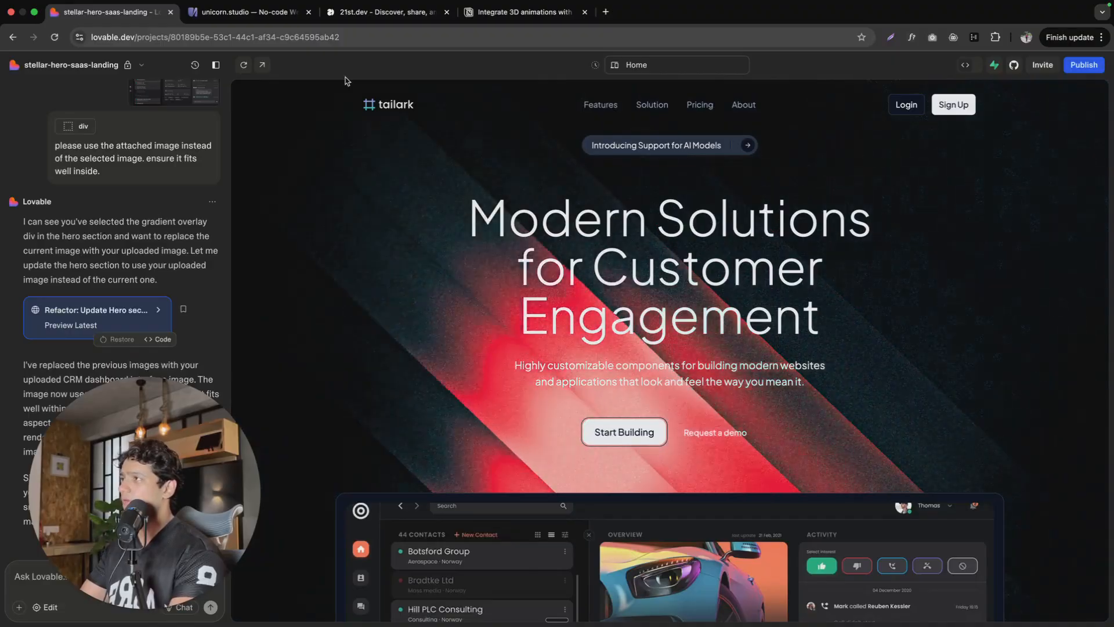
Step: Bring up the Unicorn Studio dashboard and load the "Raycast" bg starter template in the editor
{"action": "left_click", "coordinate": [245, 12]}
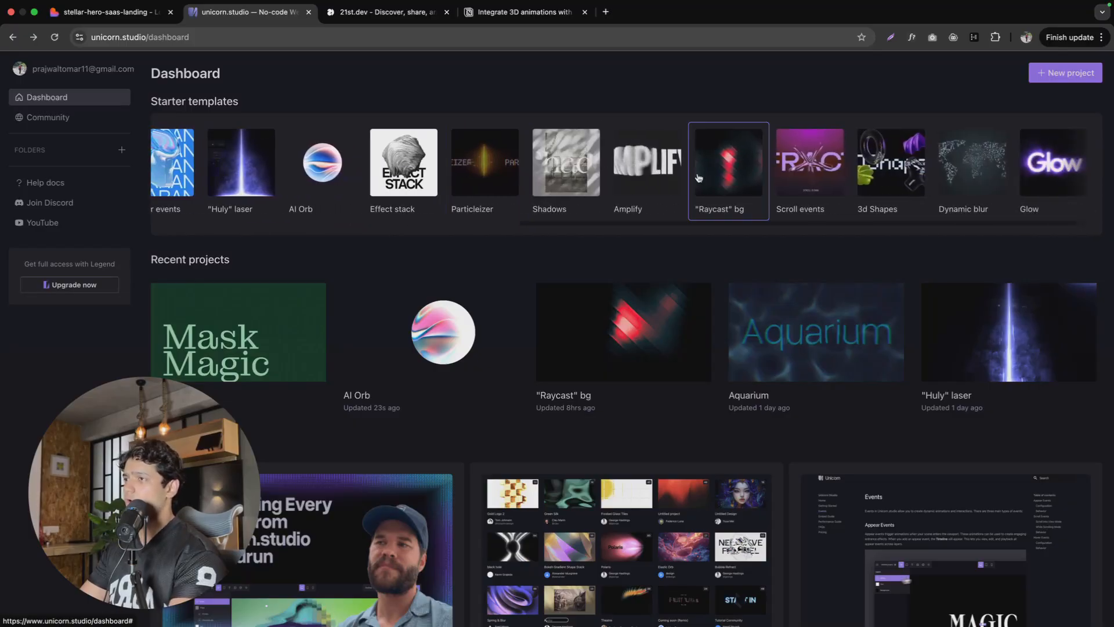
{"action": "mouse_move", "coordinate": [727, 185]}
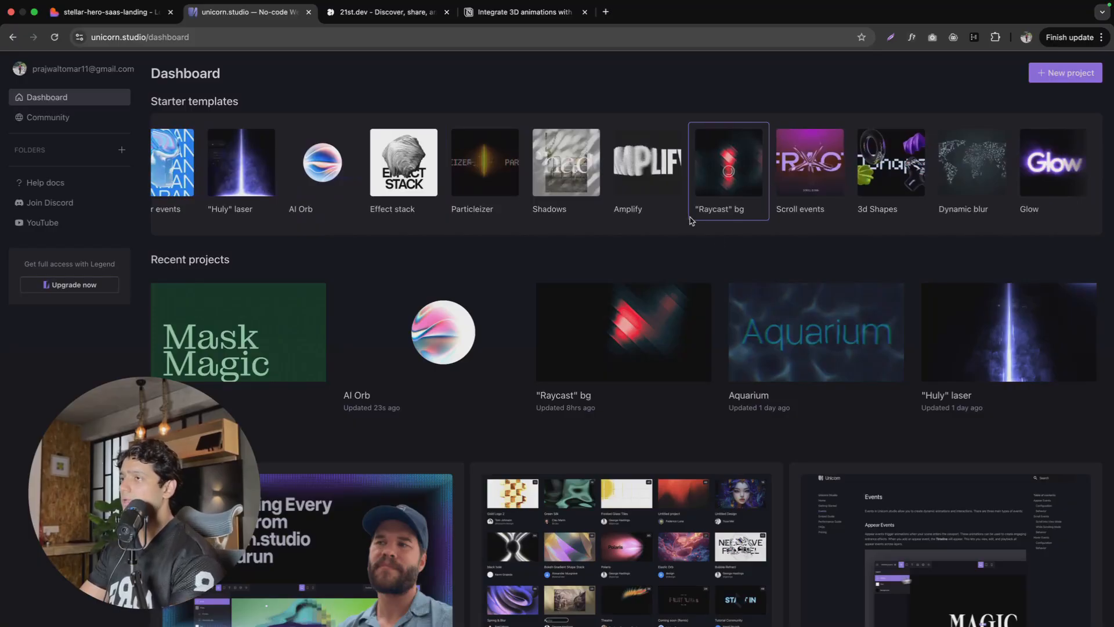
{"action": "left_click", "coordinate": [728, 164]}
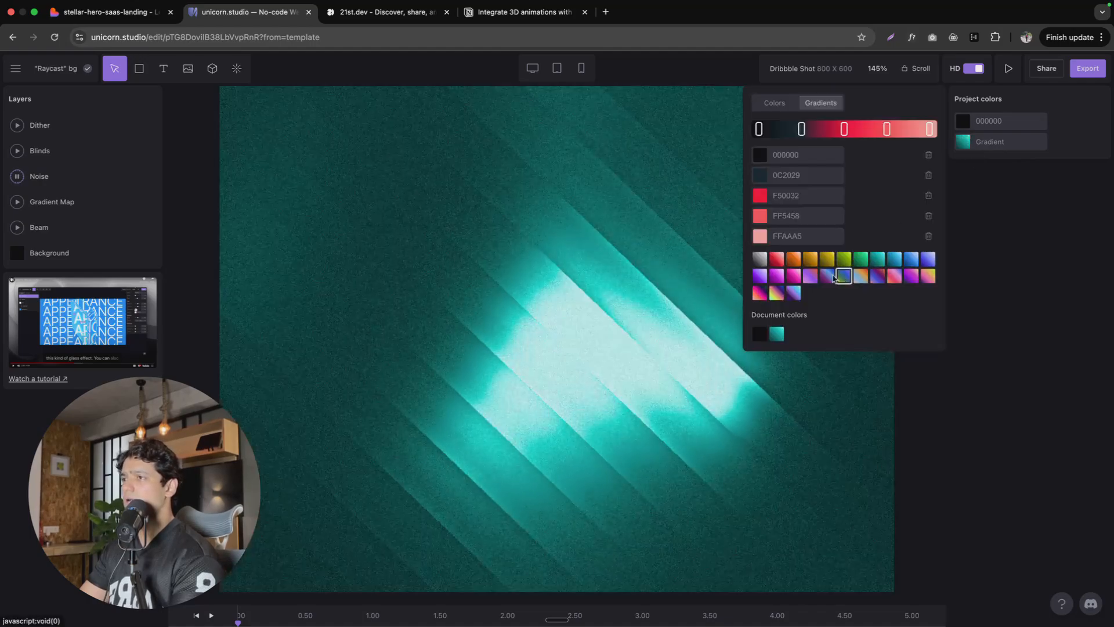
Step: Select the Blinds layer, nudge its light off the canvas centre and move it back
{"action": "left_click", "coordinate": [39, 150]}
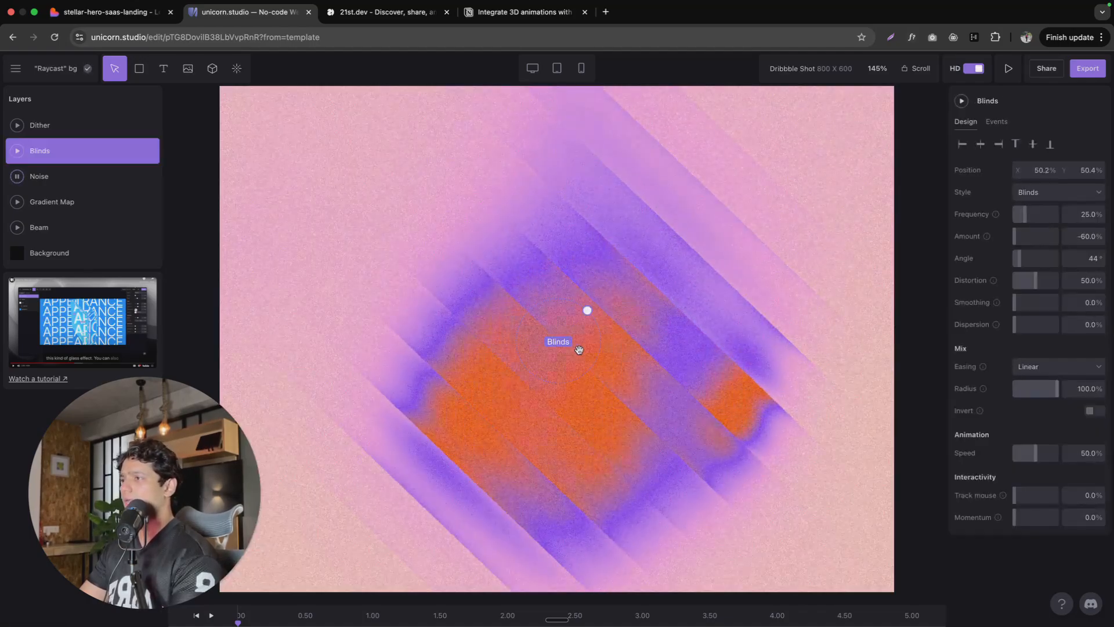
{"action": "left_click_drag", "start_coordinate": [586, 310], "coordinate": [563, 348]}
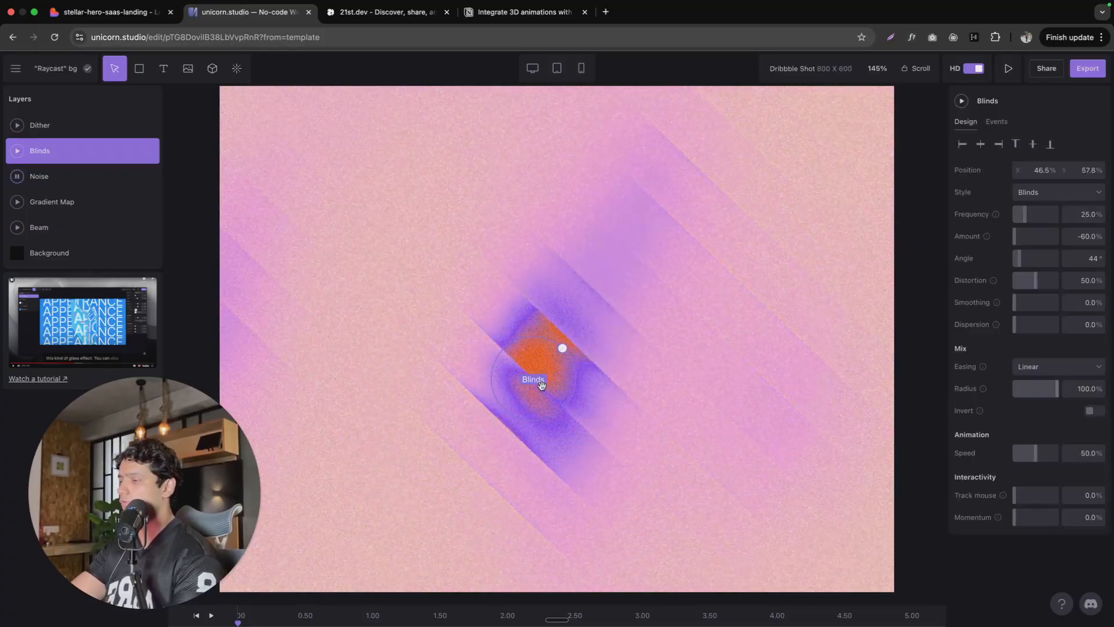
{"action": "left_click_drag", "start_coordinate": [562, 348], "coordinate": [587, 310]}
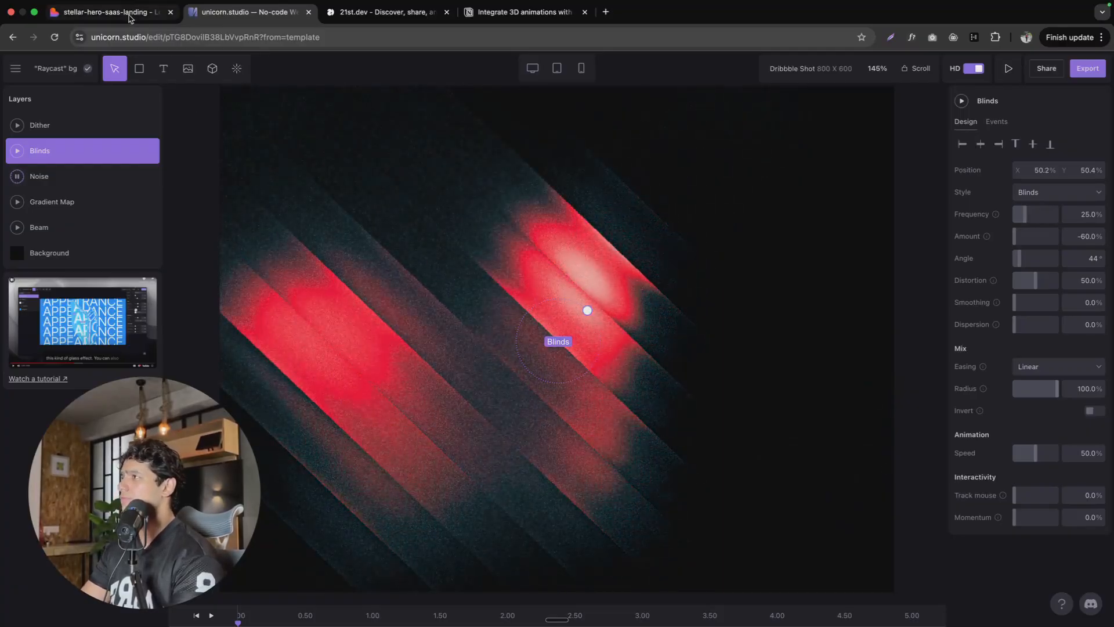
{"action": "left_click", "coordinate": [111, 12]}
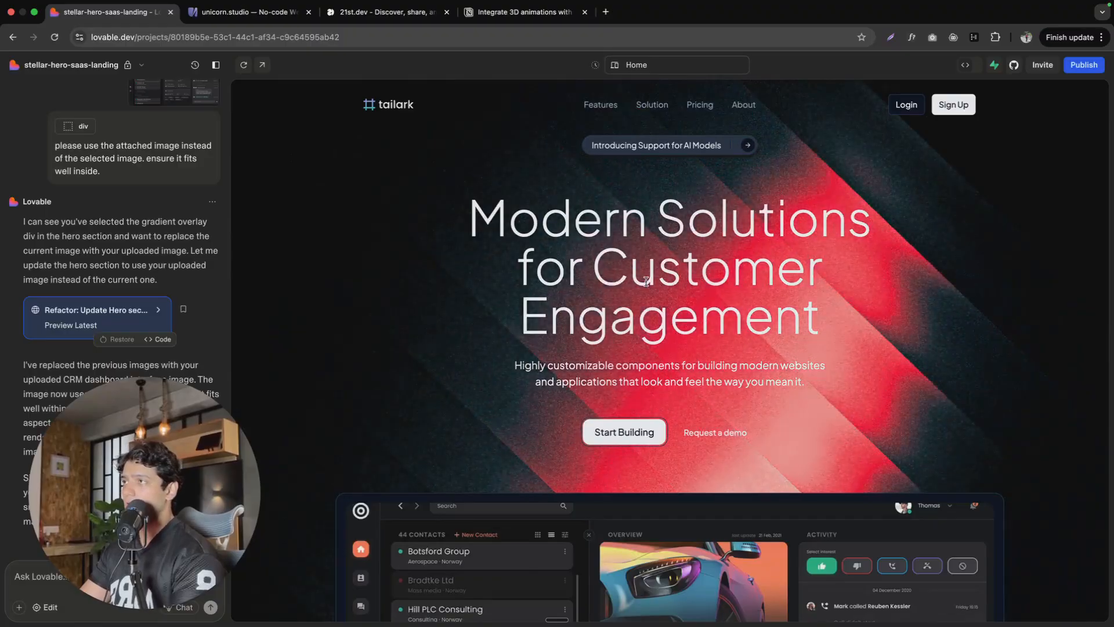
{"action": "left_click", "coordinate": [248, 12]}
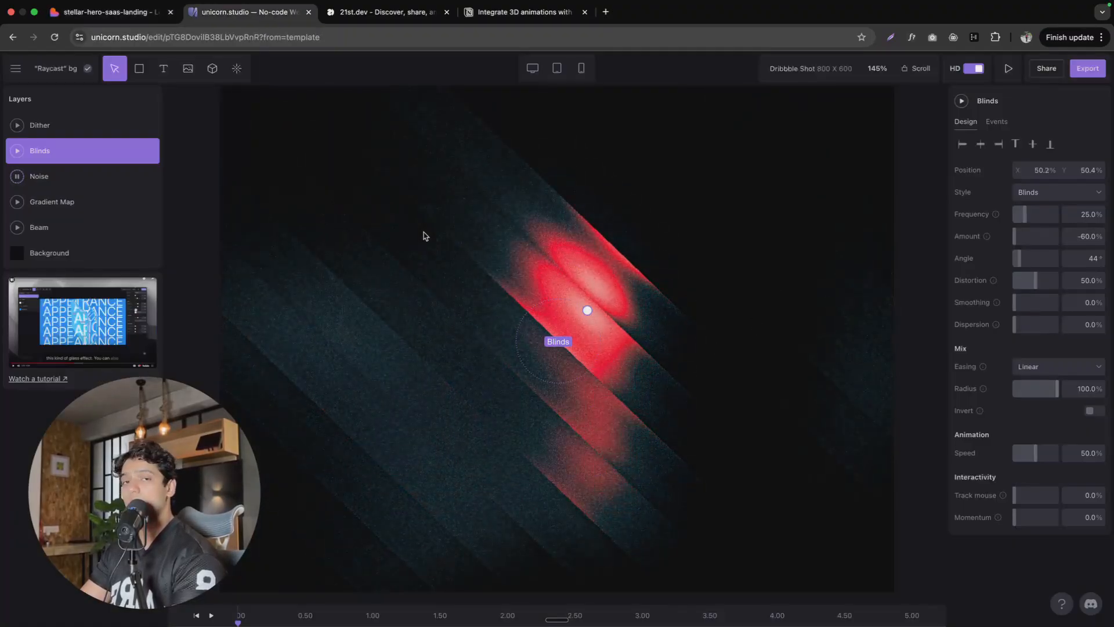
{"action": "left_click", "coordinate": [108, 12]}
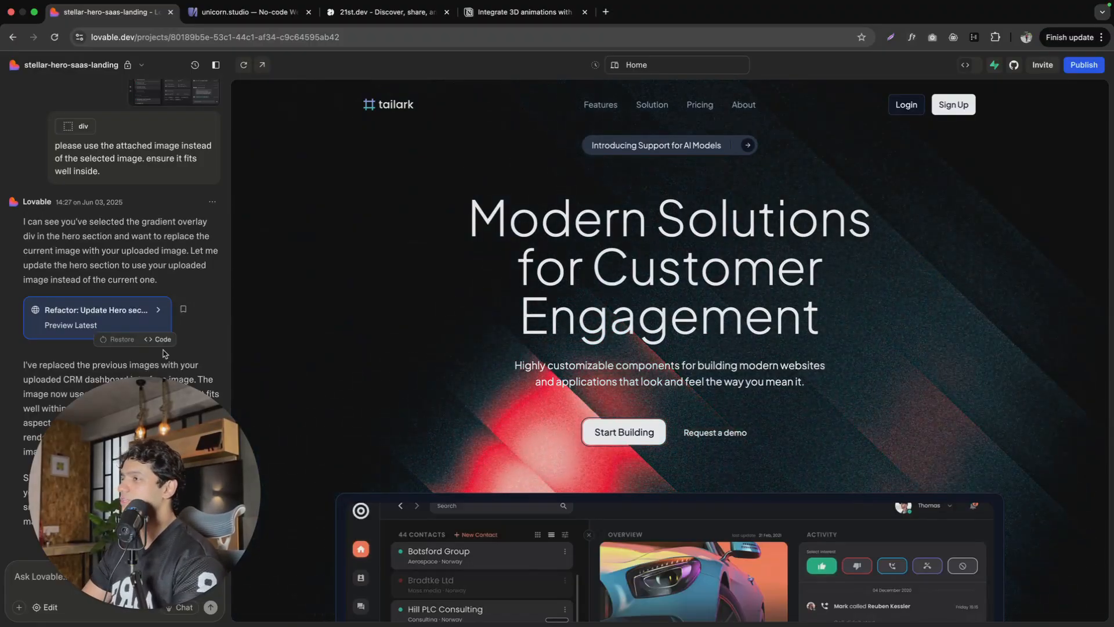
{"action": "mouse_move", "coordinate": [198, 344]}
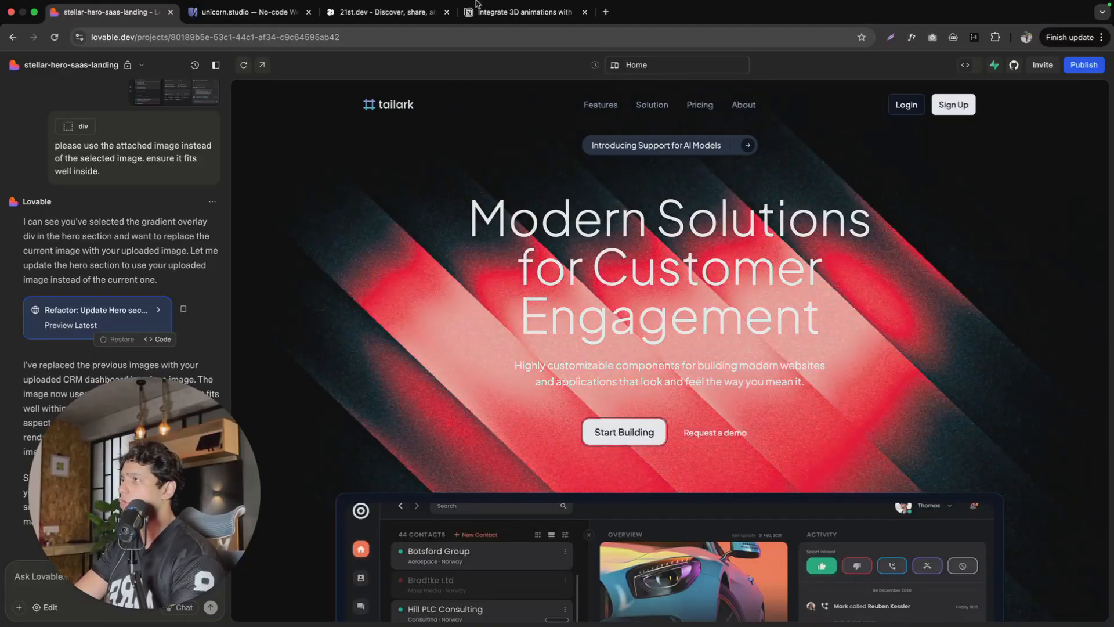
Step: From the Unicorn Studio editor's Export panel, reach the unicornstudio.js SDK repo on GitHub
{"action": "left_click", "coordinate": [244, 12]}
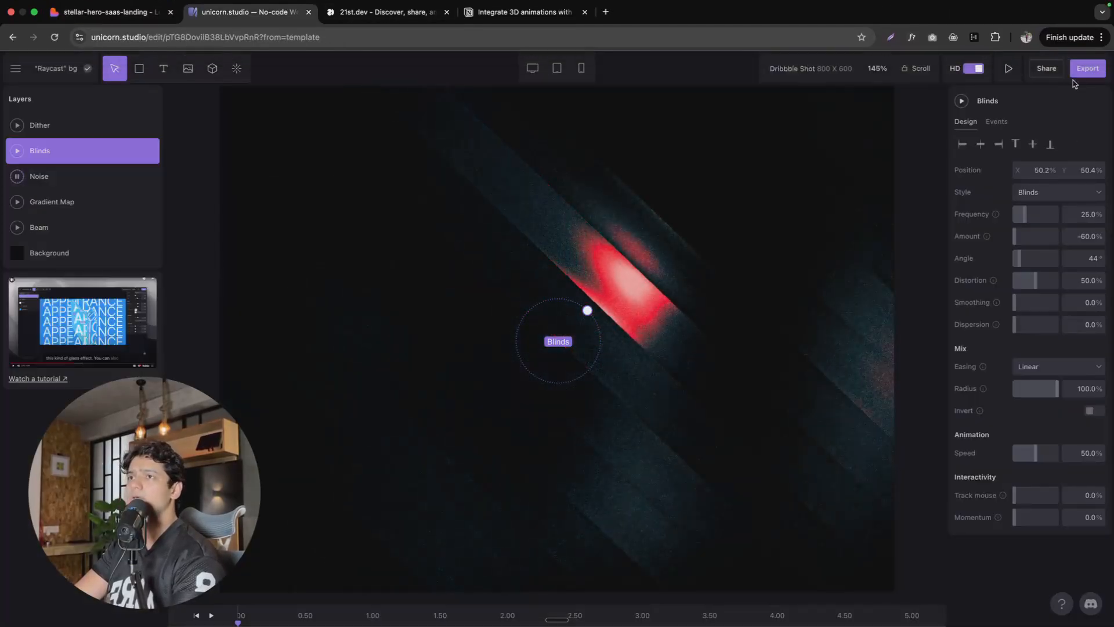
{"action": "left_click", "coordinate": [1087, 68]}
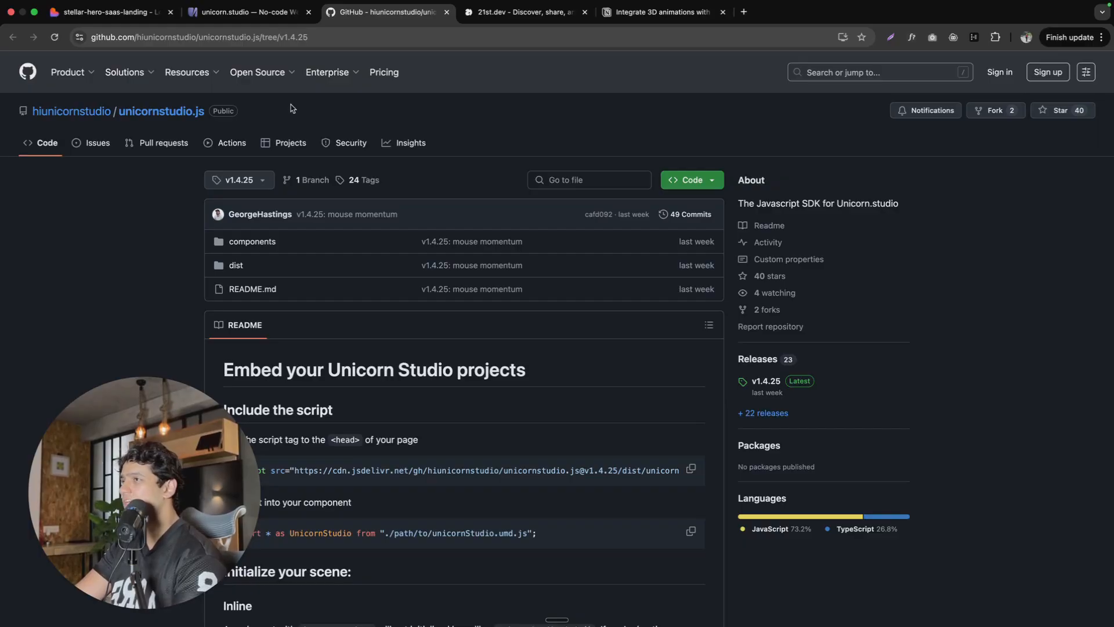
Step: Review the Notion prompt for integrating Unicorn animations, then return to the Lovable project
{"action": "left_click", "coordinate": [660, 12]}
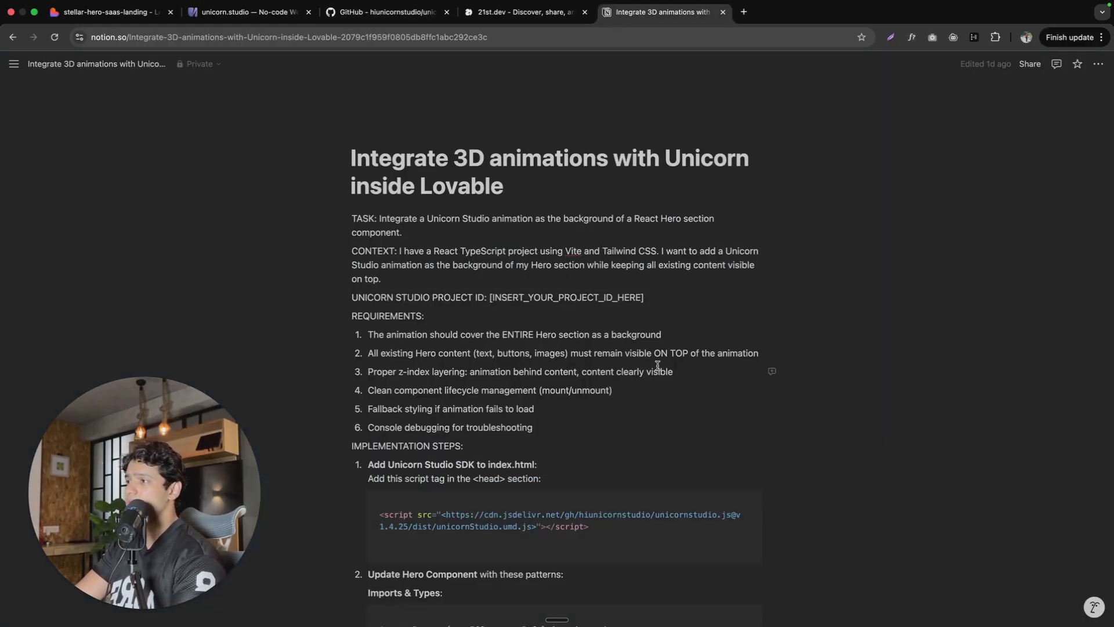
{"action": "scroll", "scroll_direction": "down", "scroll_amount": 3}
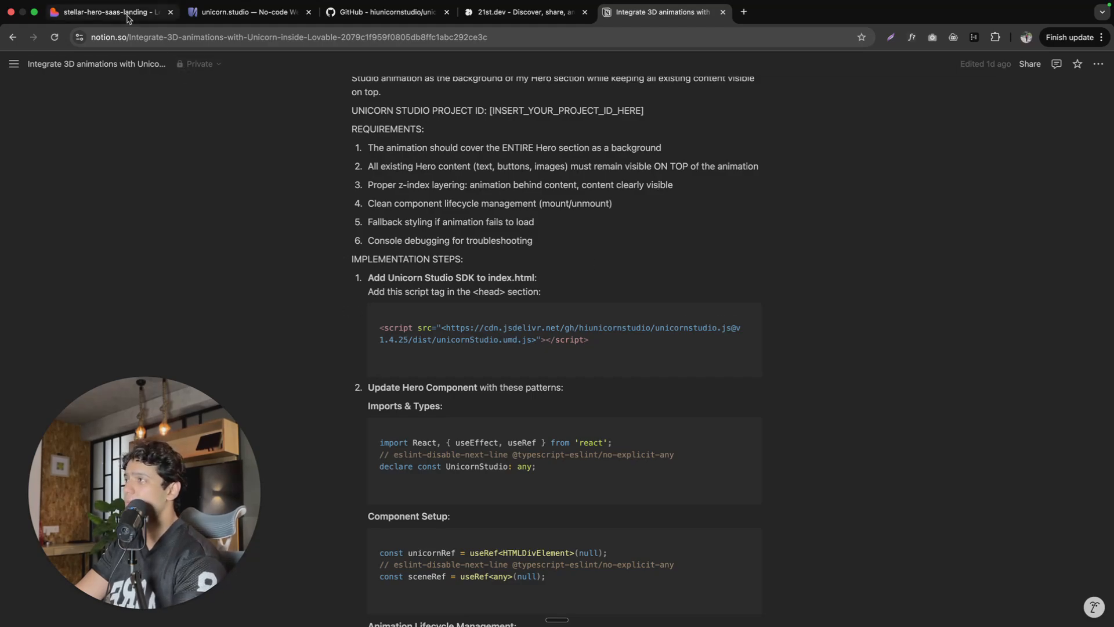
{"action": "left_click", "coordinate": [105, 12]}
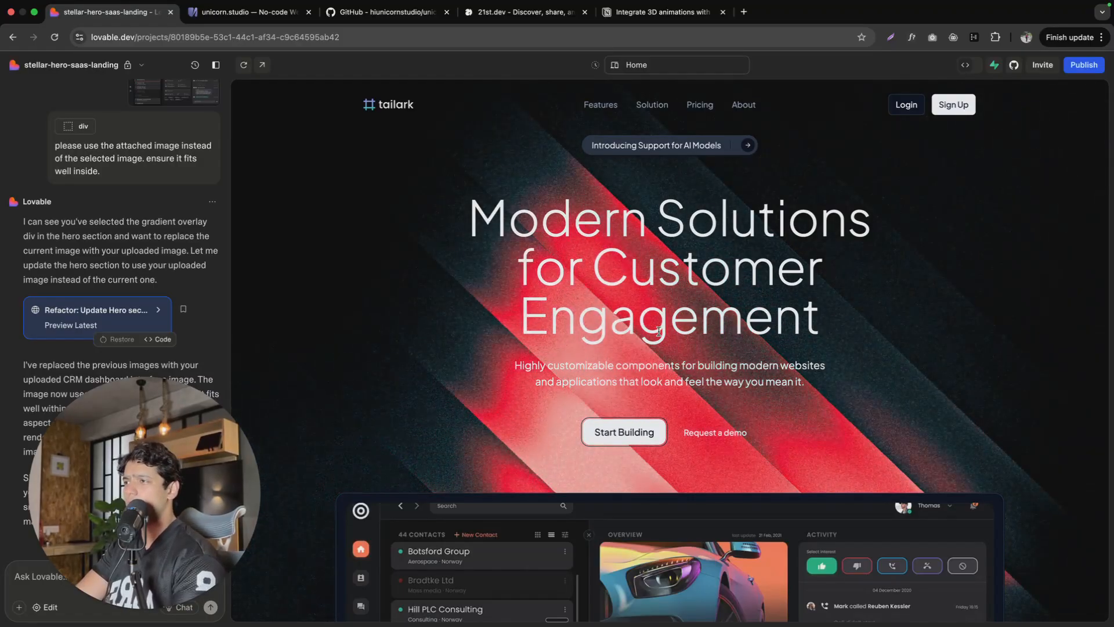
{"action": "scroll", "scroll_direction": "down", "scroll_amount": 3}
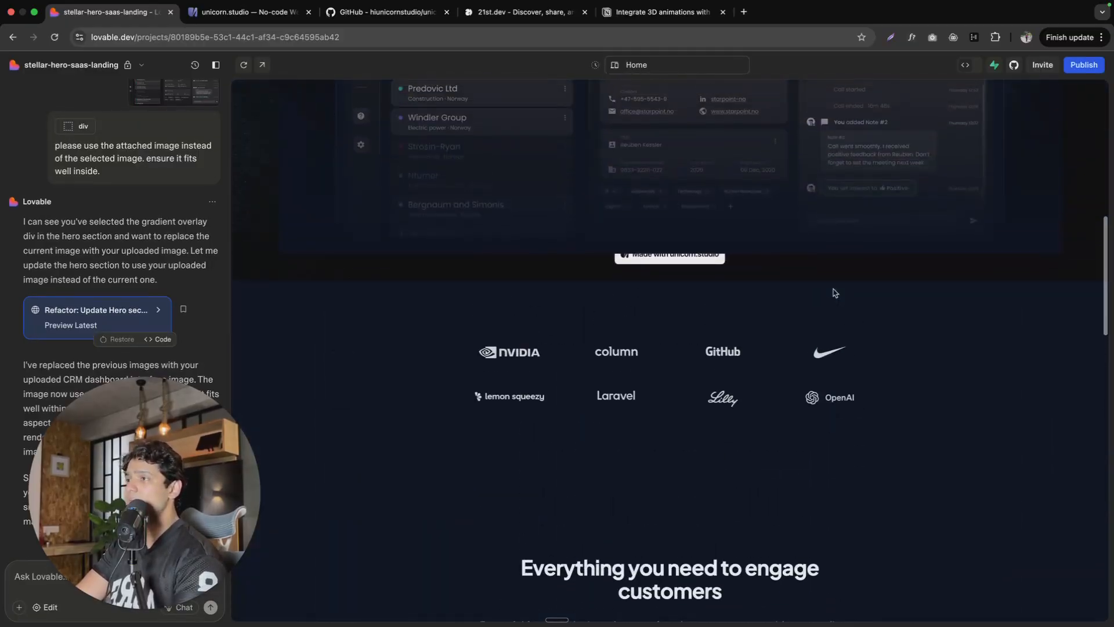
{"action": "left_click", "coordinate": [522, 12]}
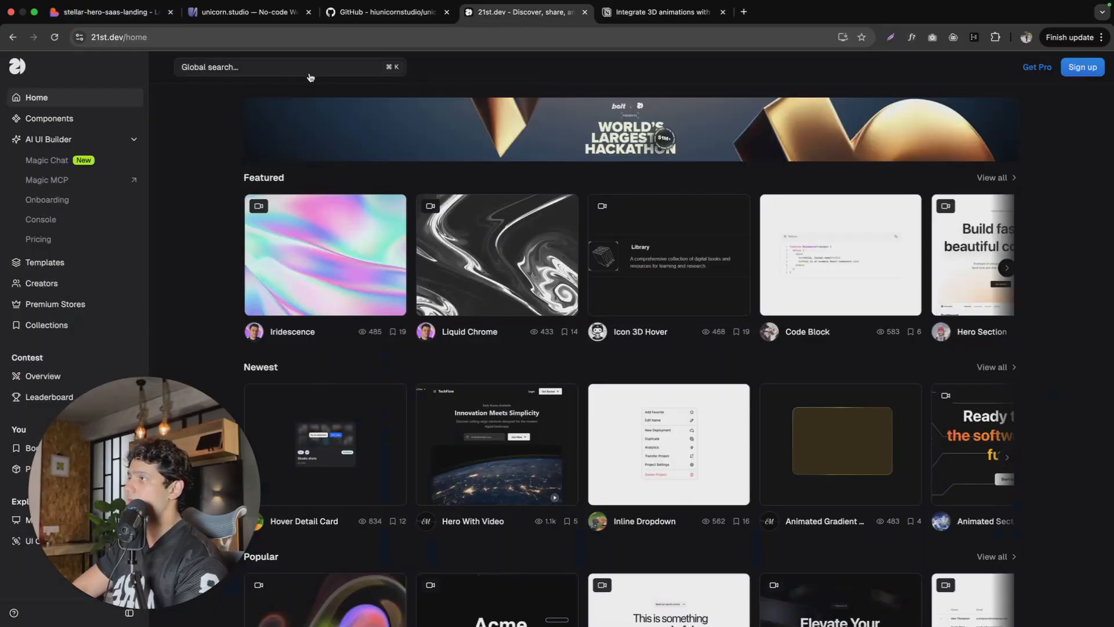
Step: Search 21st.dev for 'hero comp' and copy the Lovable prompt for Hero Section 1
{"action": "type", "text": "hero comp"}
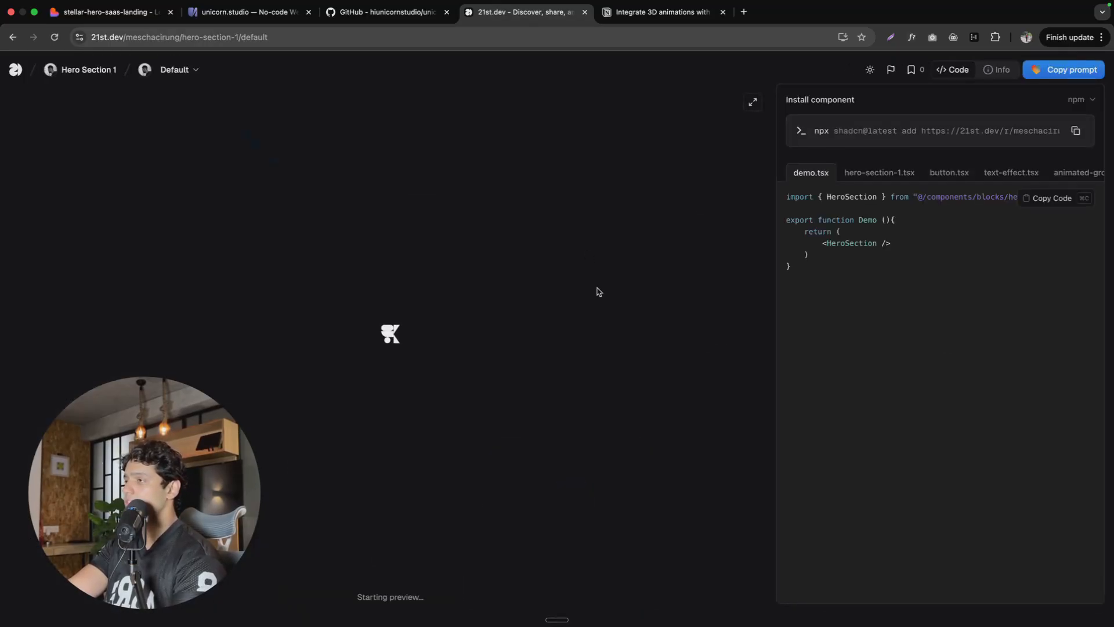
{"action": "left_click", "coordinate": [1063, 70]}
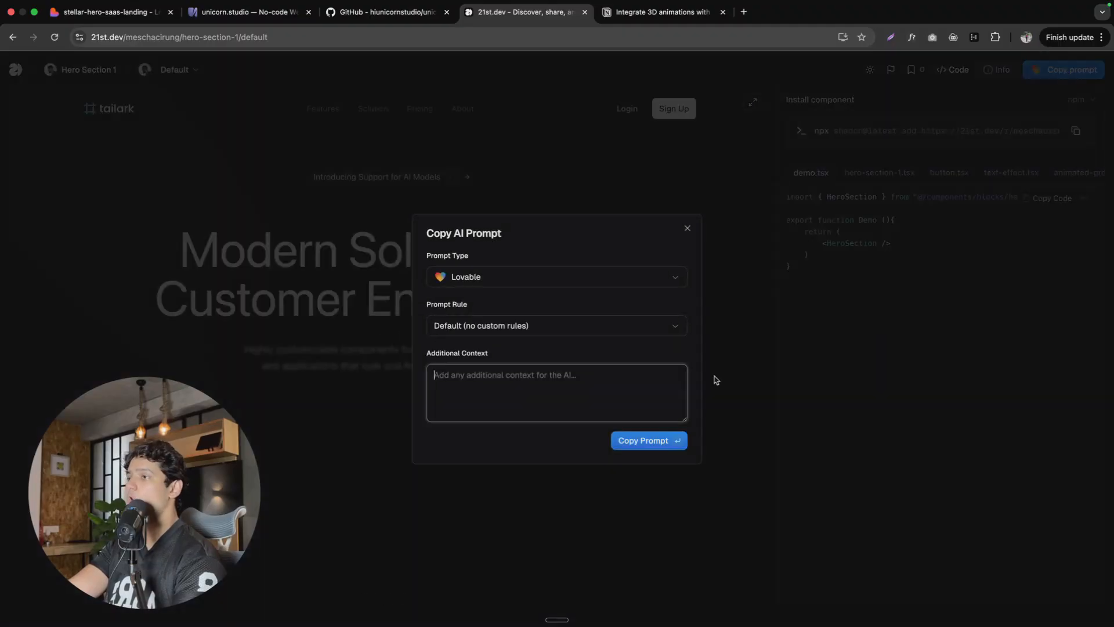
{"action": "left_click", "coordinate": [649, 441]}
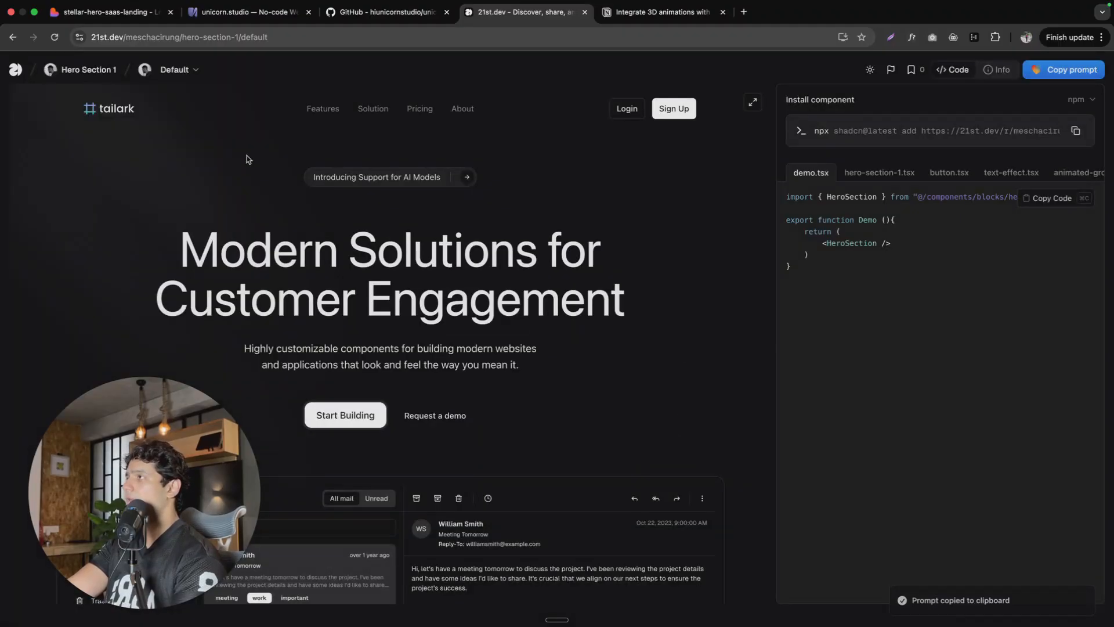
Step: Return to the Lovable landing page, then bring up the Notion integration prompt
{"action": "left_click", "coordinate": [111, 11]}
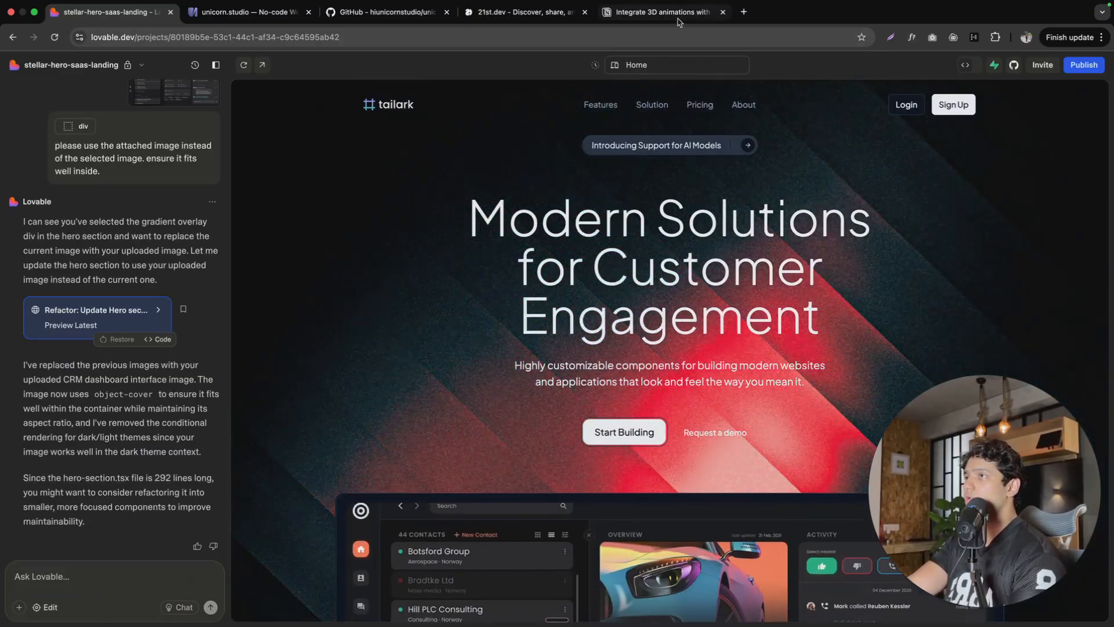
{"action": "left_click", "coordinate": [667, 11]}
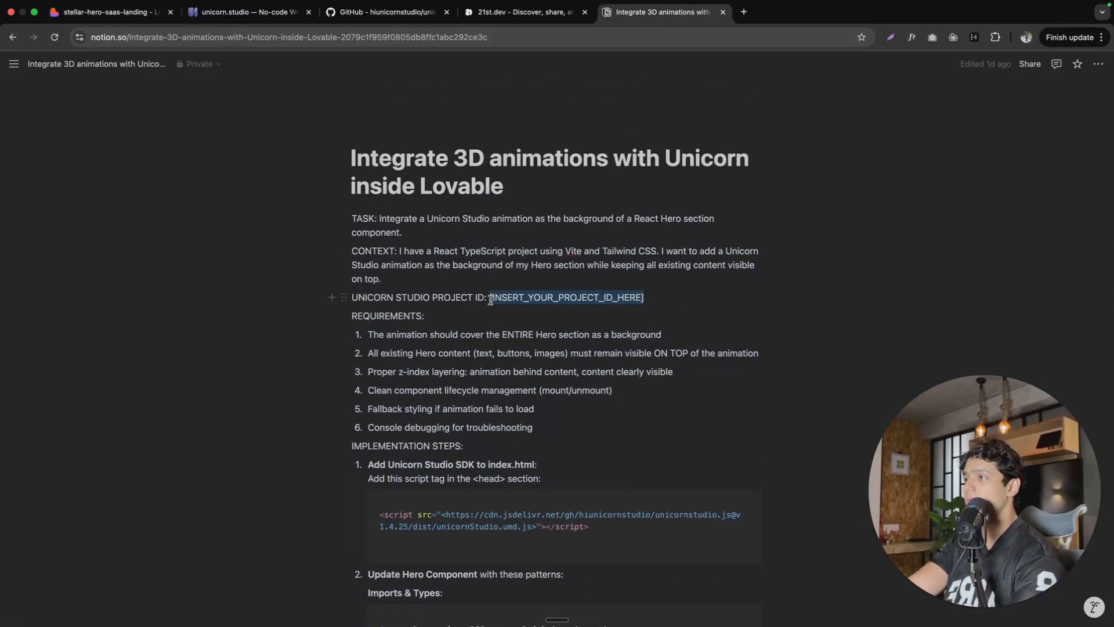
Step: Copy the Raycast project's ID from Unicorn Studio's Export > Embed panel
{"action": "left_click", "coordinate": [245, 12]}
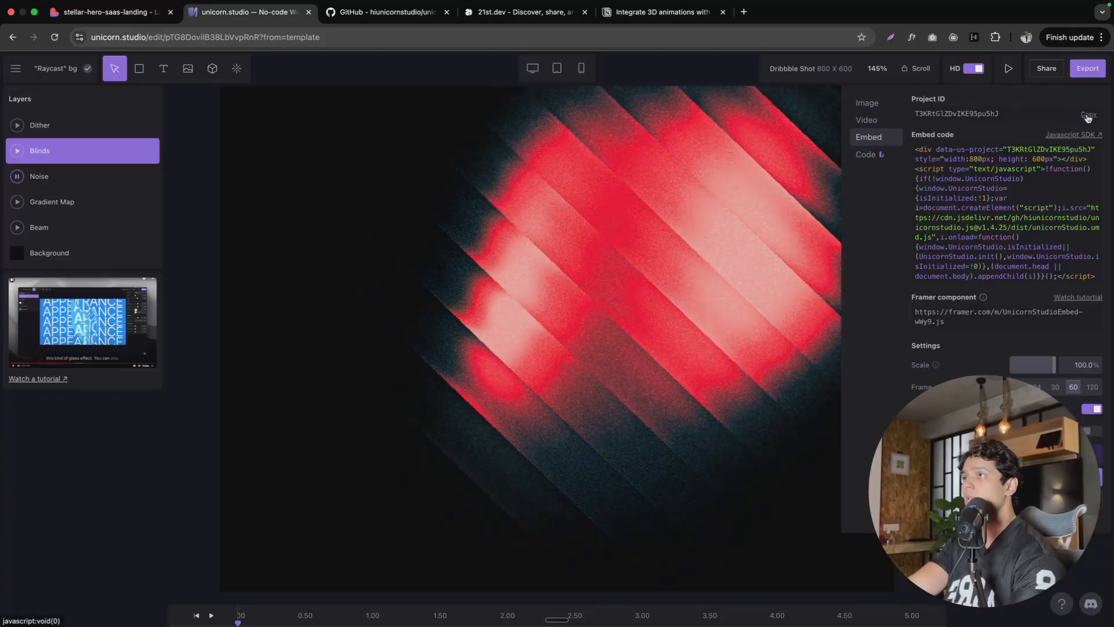
{"action": "left_click", "coordinate": [1086, 114]}
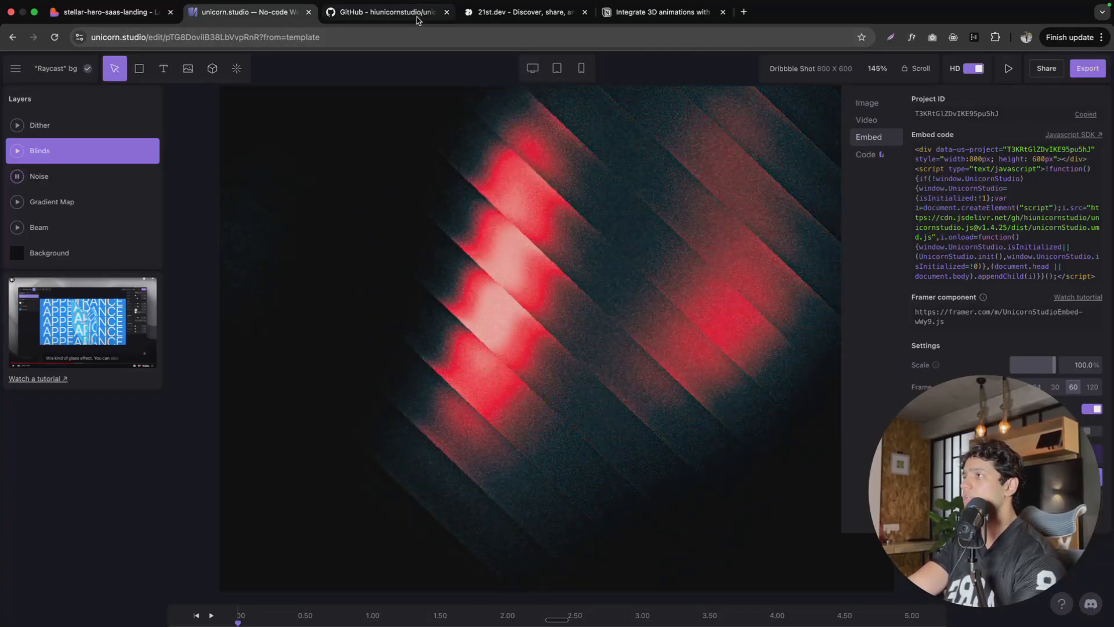
Step: Select the [INSERT_YOUR_PROJECT_ID_HERE] placeholder in the Notion prompt, then return to Lovable
{"action": "left_click", "coordinate": [670, 12]}
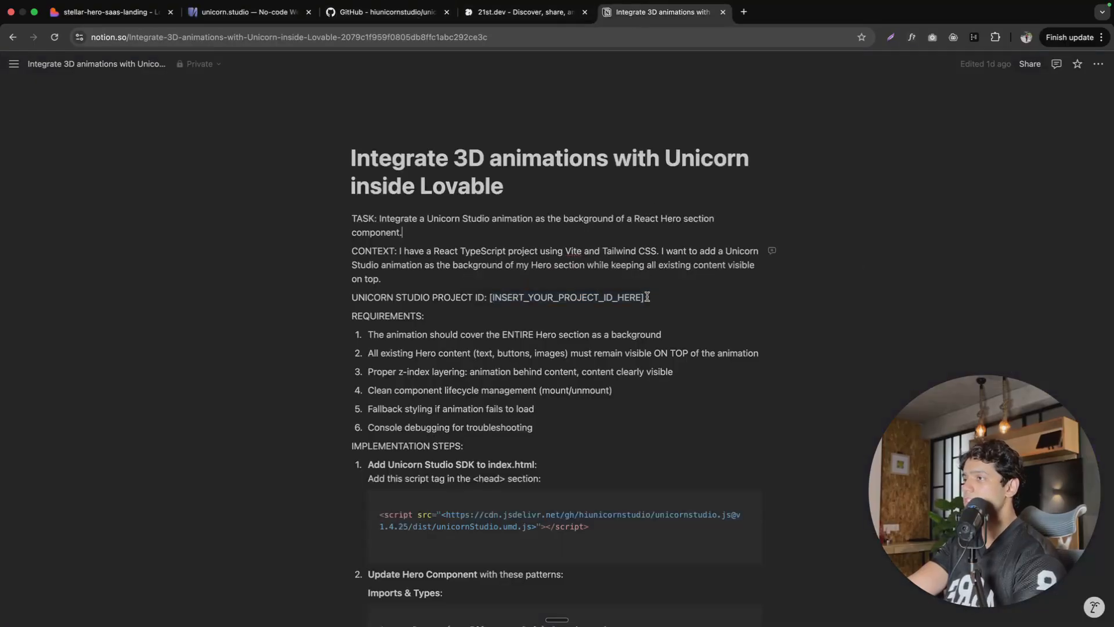
{"action": "left_click_drag", "start_coordinate": [490, 297], "coordinate": [643, 297]}
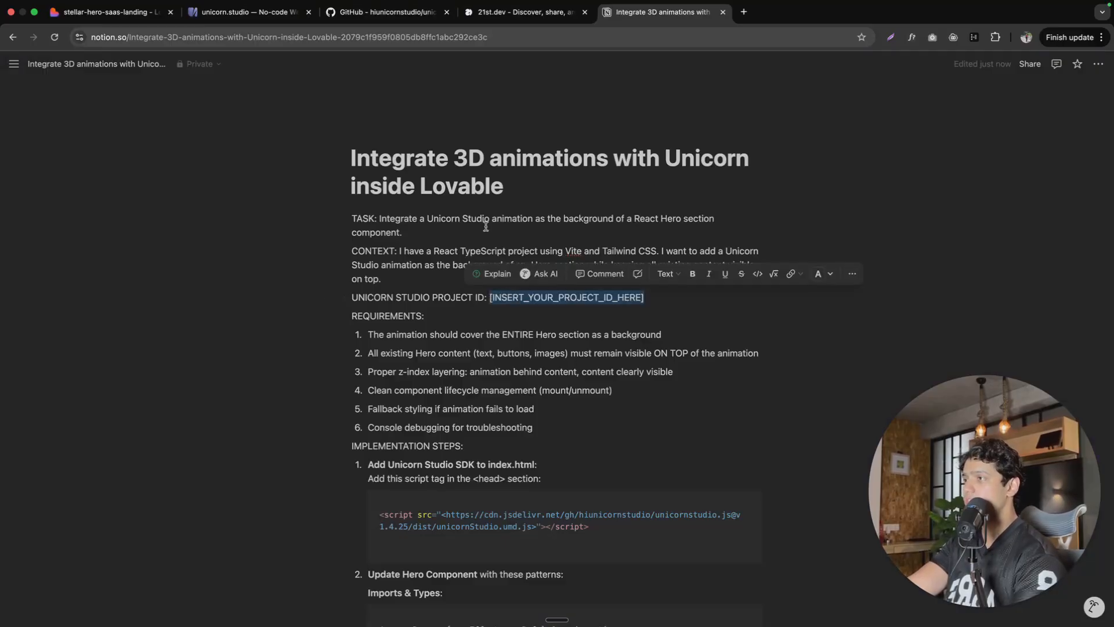
{"action": "left_click", "coordinate": [110, 12]}
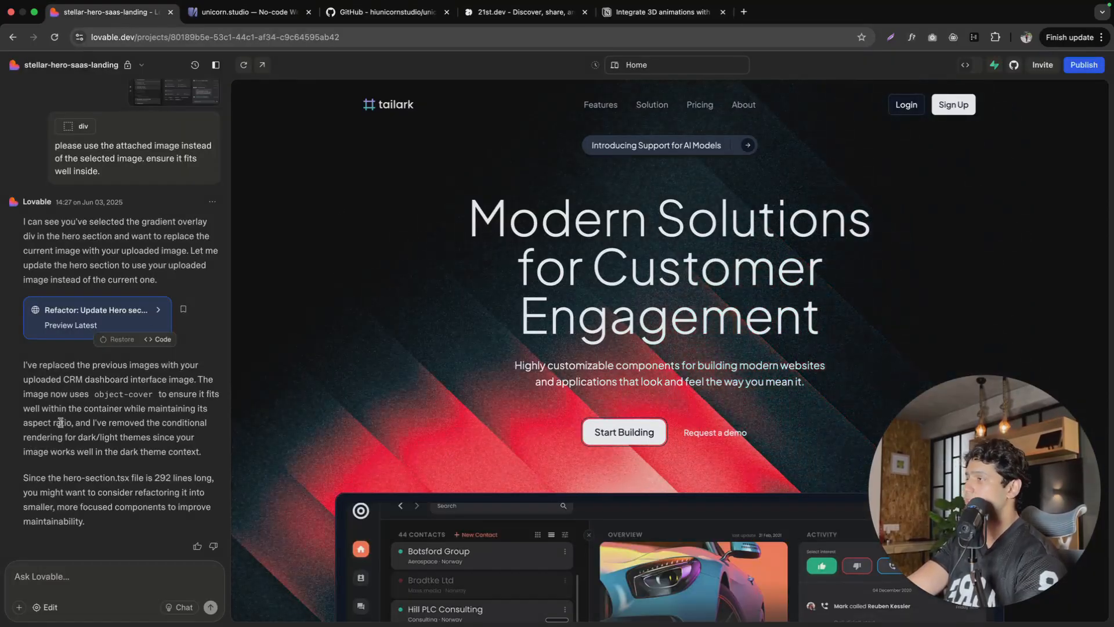
{"action": "scroll", "scroll_direction": "down", "scroll_amount": 3}
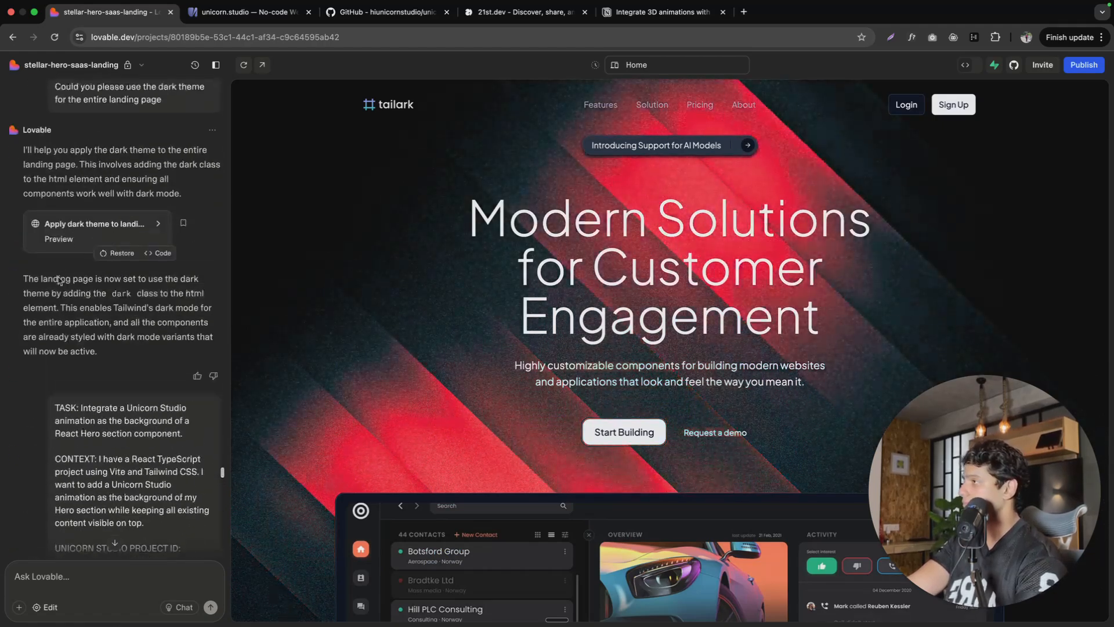
{"action": "scroll", "scroll_direction": "down", "scroll_amount": 3}
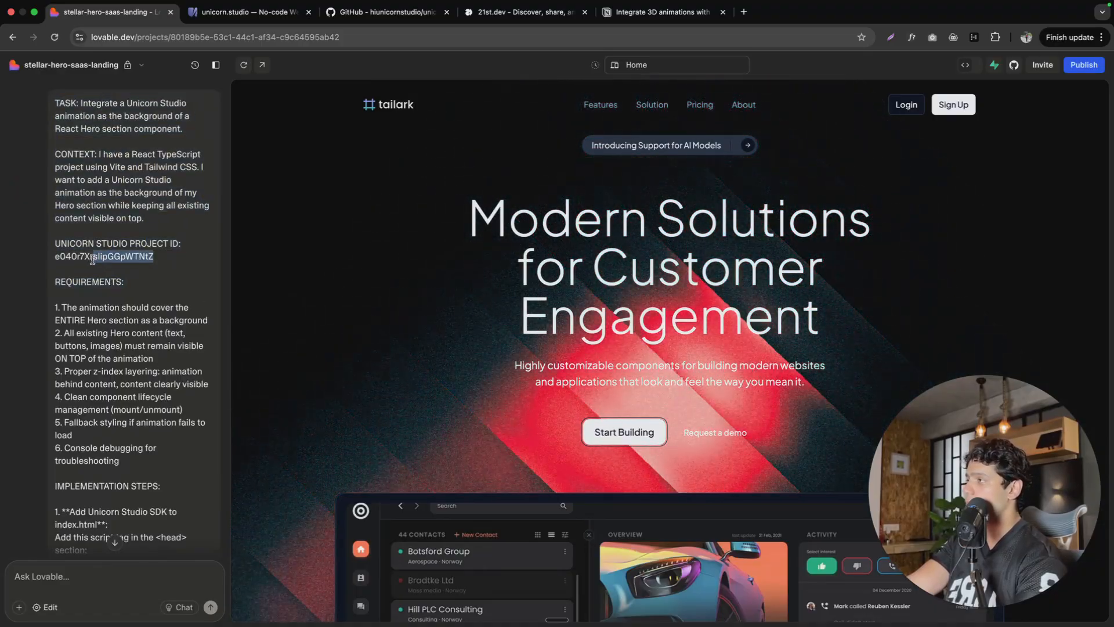
{"action": "scroll", "scroll_direction": "down", "scroll_amount": 3}
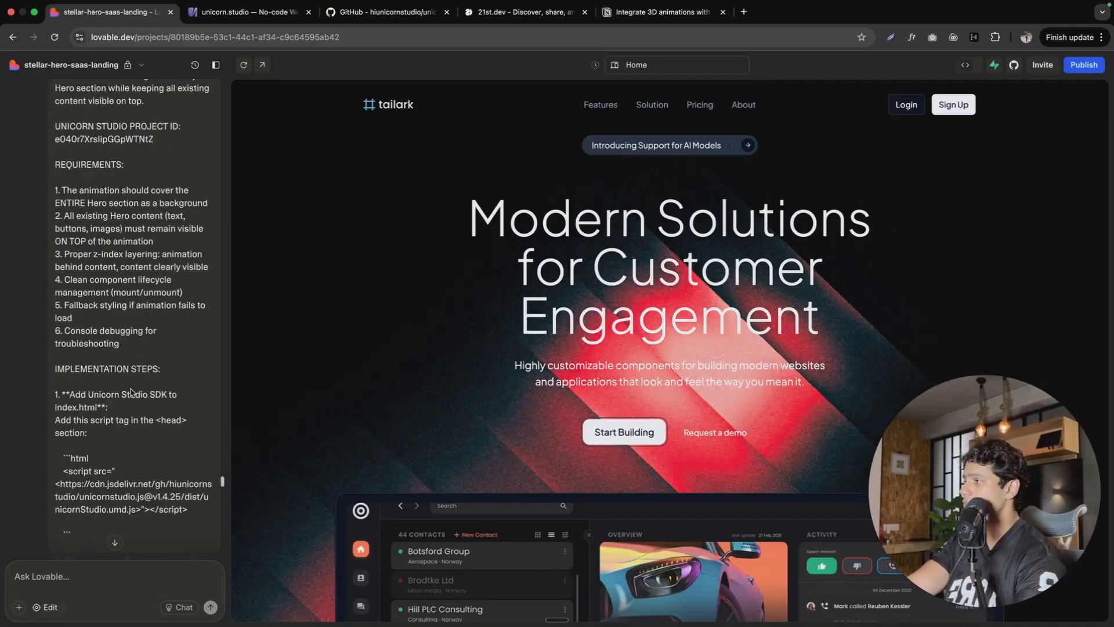
{"action": "scroll", "scroll_direction": "down", "scroll_amount": 3}
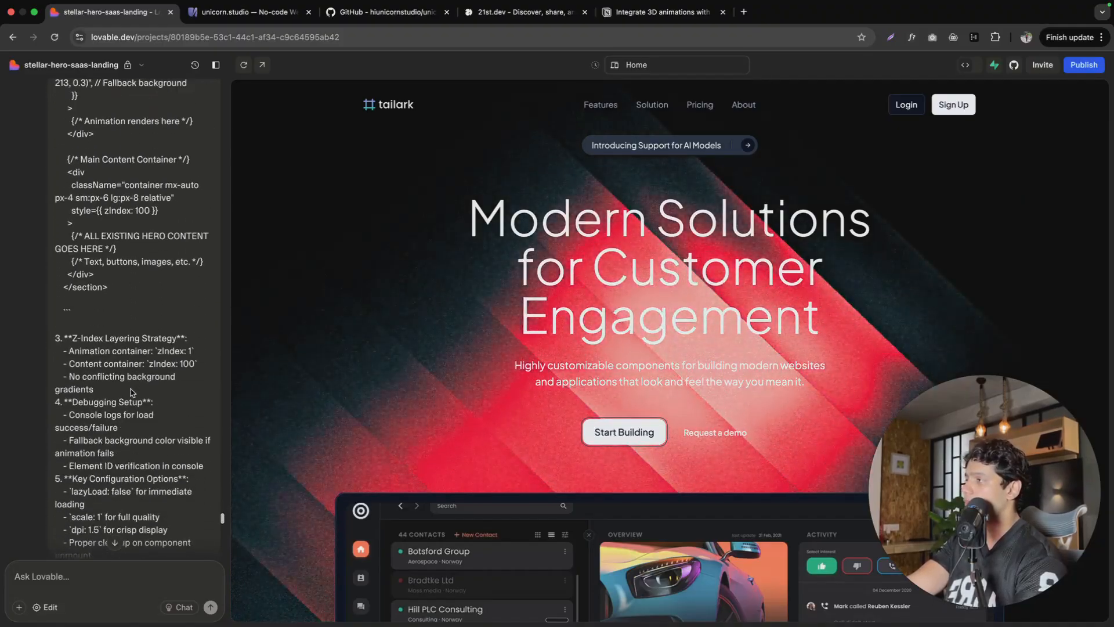
{"action": "scroll", "scroll_direction": "down", "scroll_amount": 3}
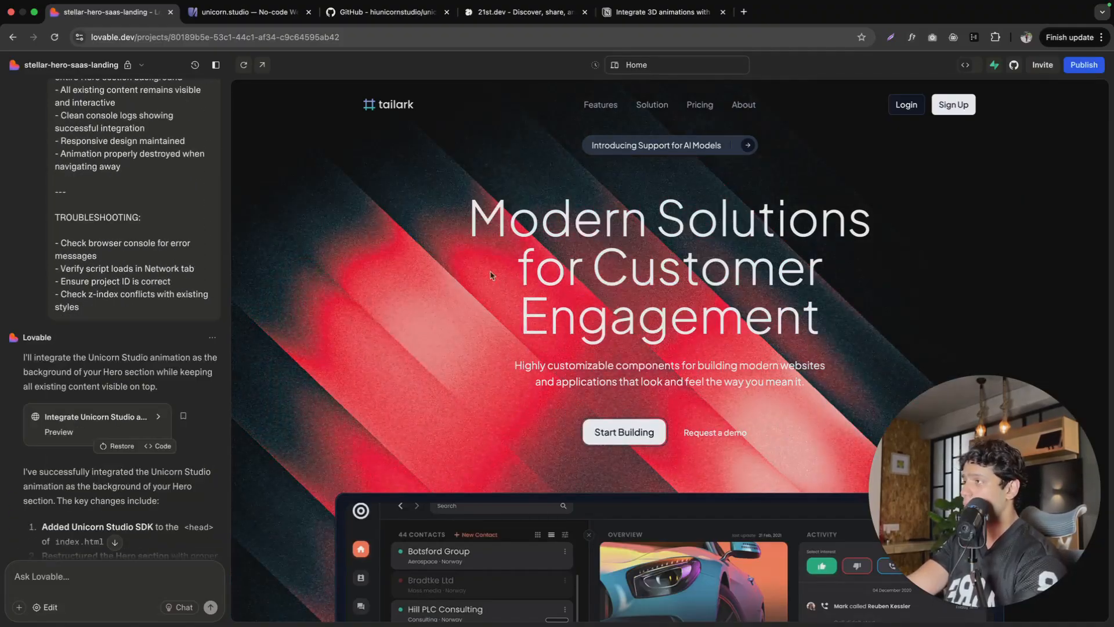
{"action": "scroll", "scroll_direction": "down", "scroll_amount": 3}
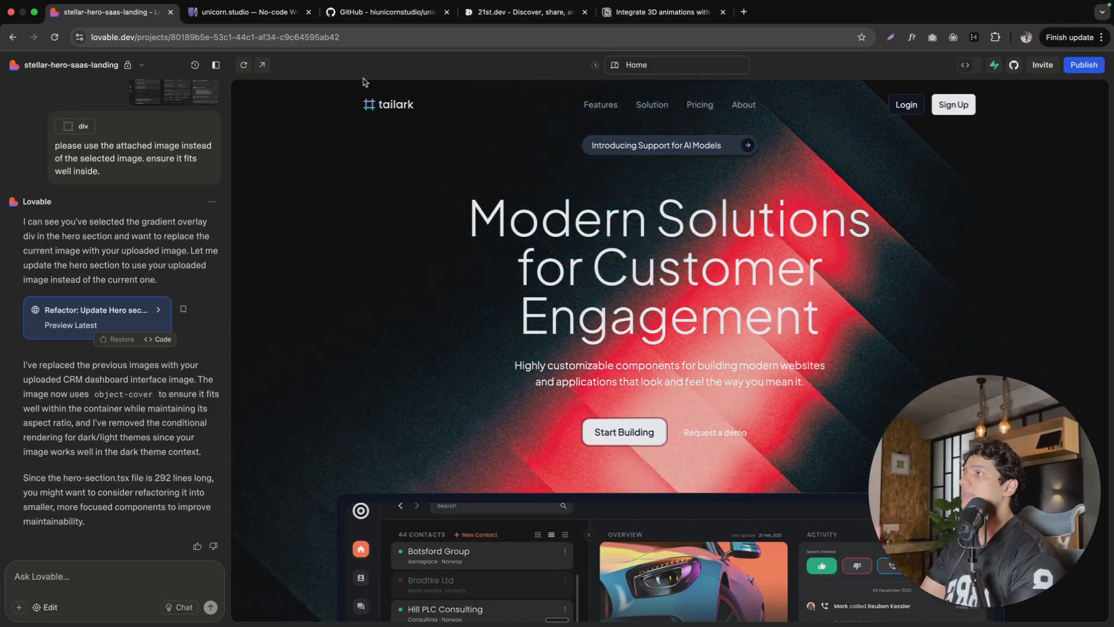
{"action": "left_click", "coordinate": [250, 12]}
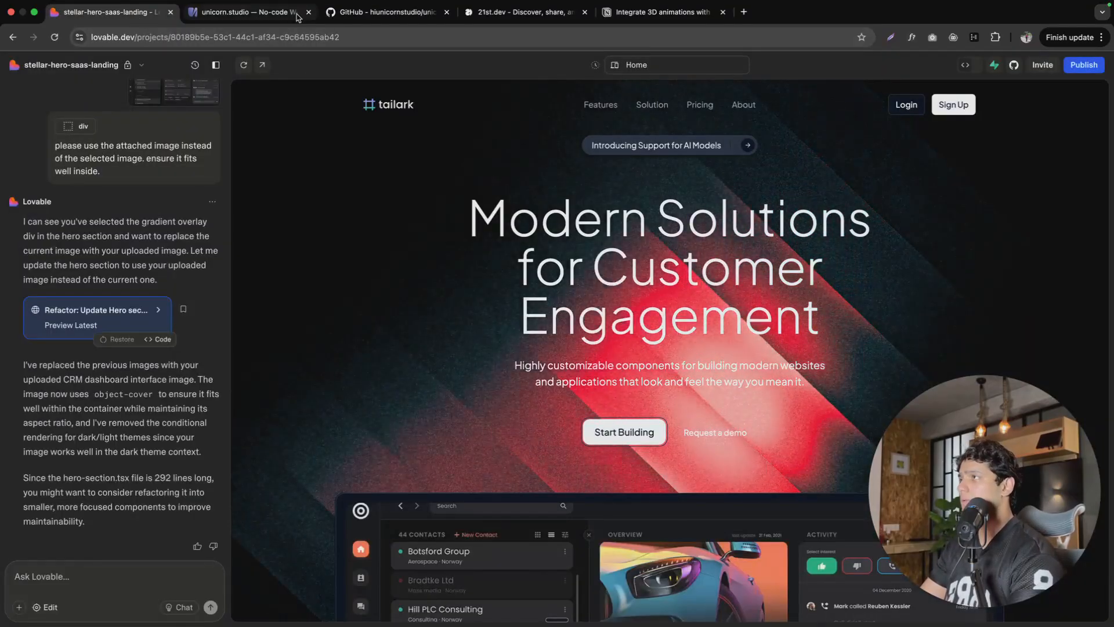
Step: Back on the Unicorn Studio dashboard, load the Huly laser starter template
{"action": "left_click", "coordinate": [247, 12]}
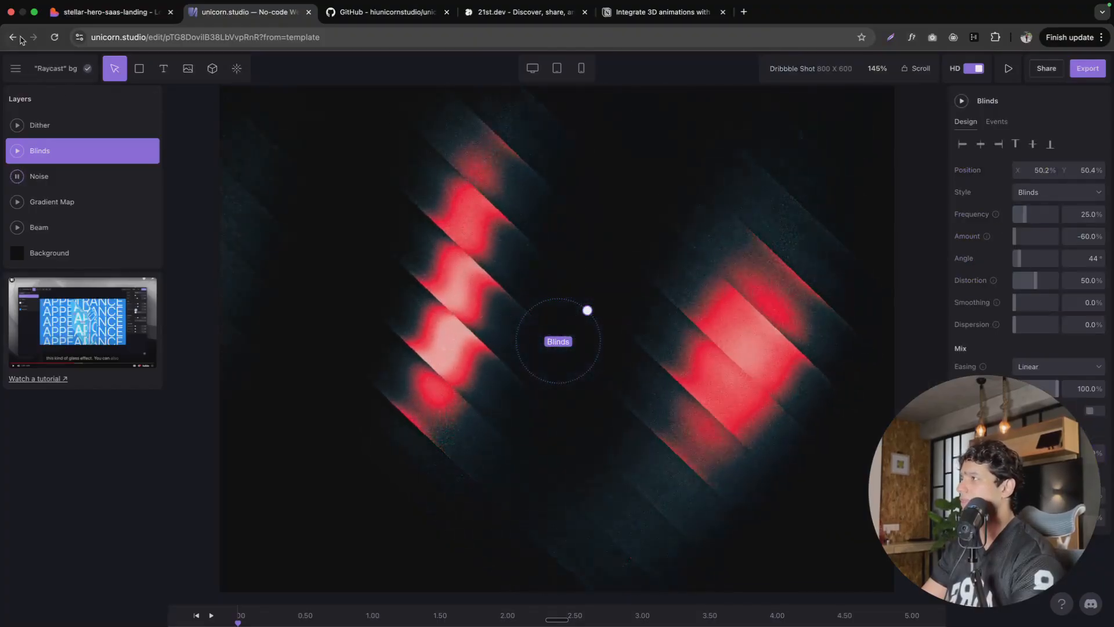
{"action": "left_click", "coordinate": [13, 37]}
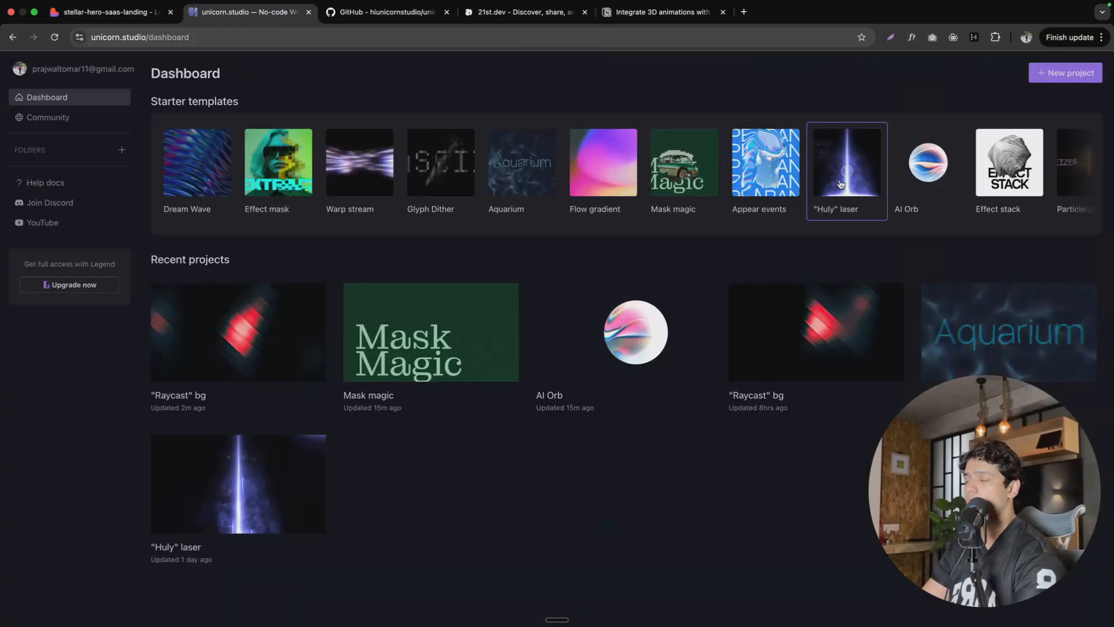
{"action": "left_click", "coordinate": [847, 168]}
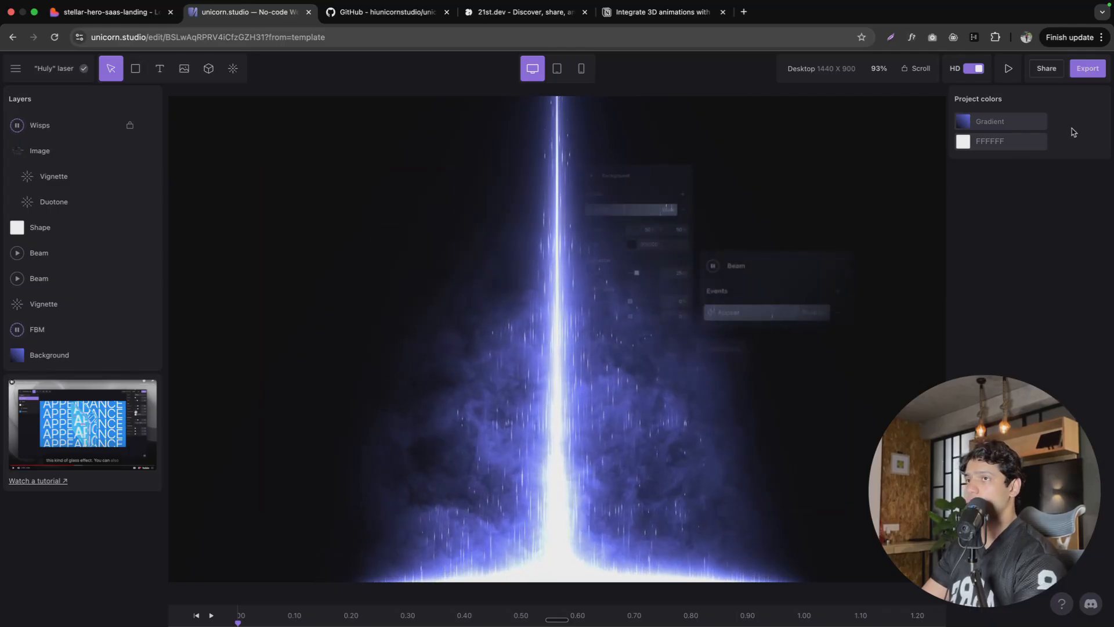
Step: Publish the Huly animation as an embed, copy its project ID and return to Lovable
{"action": "left_click", "coordinate": [1086, 68]}
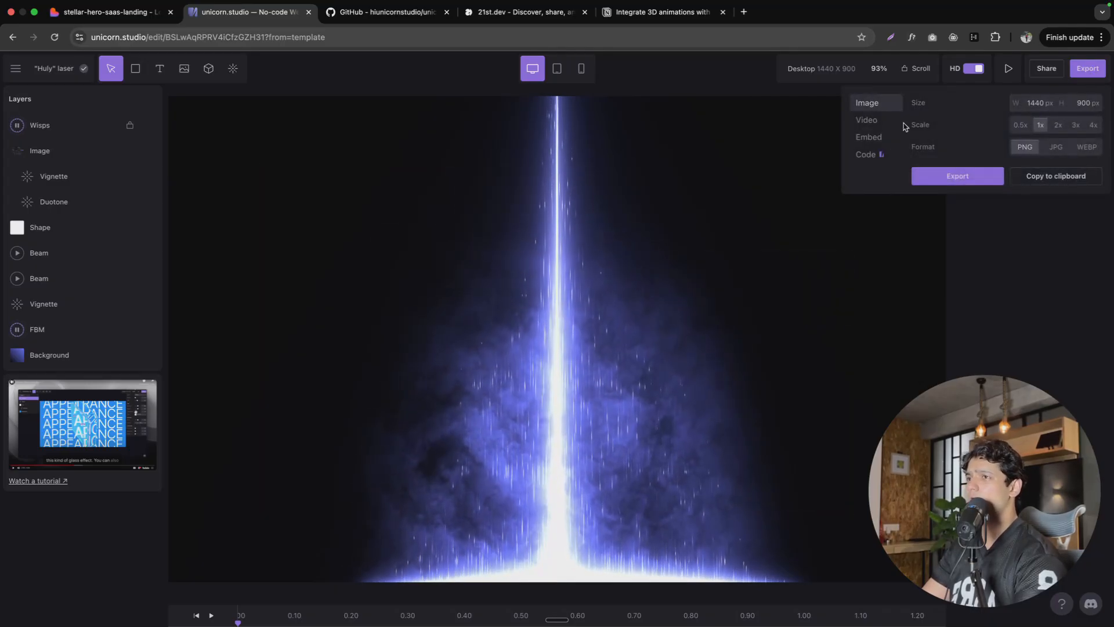
{"action": "left_click", "coordinate": [869, 136]}
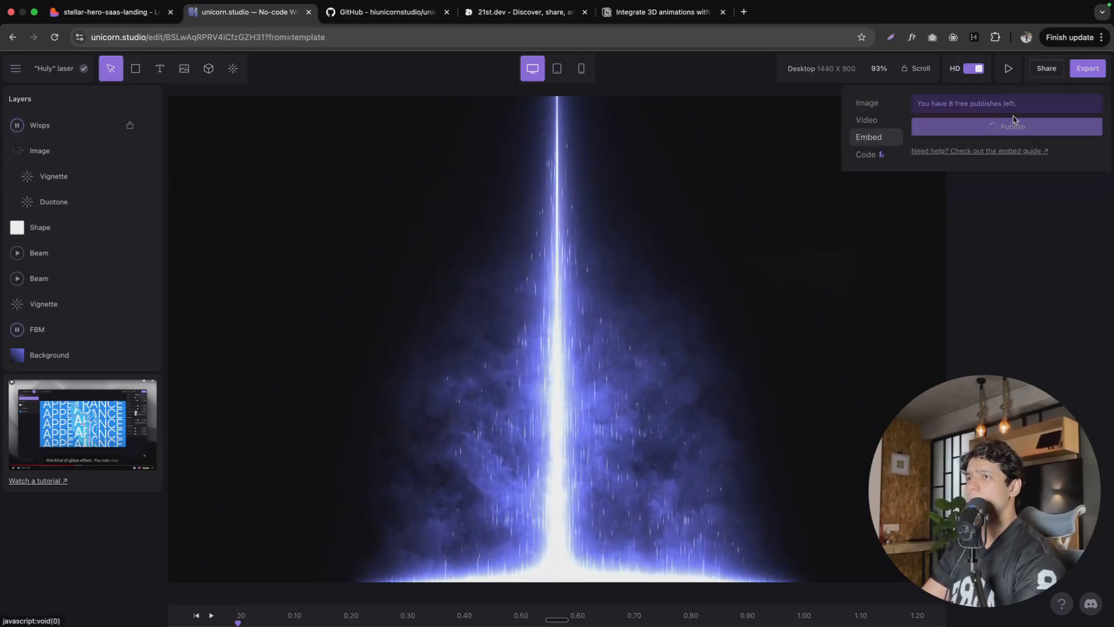
{"action": "left_click", "coordinate": [869, 136]}
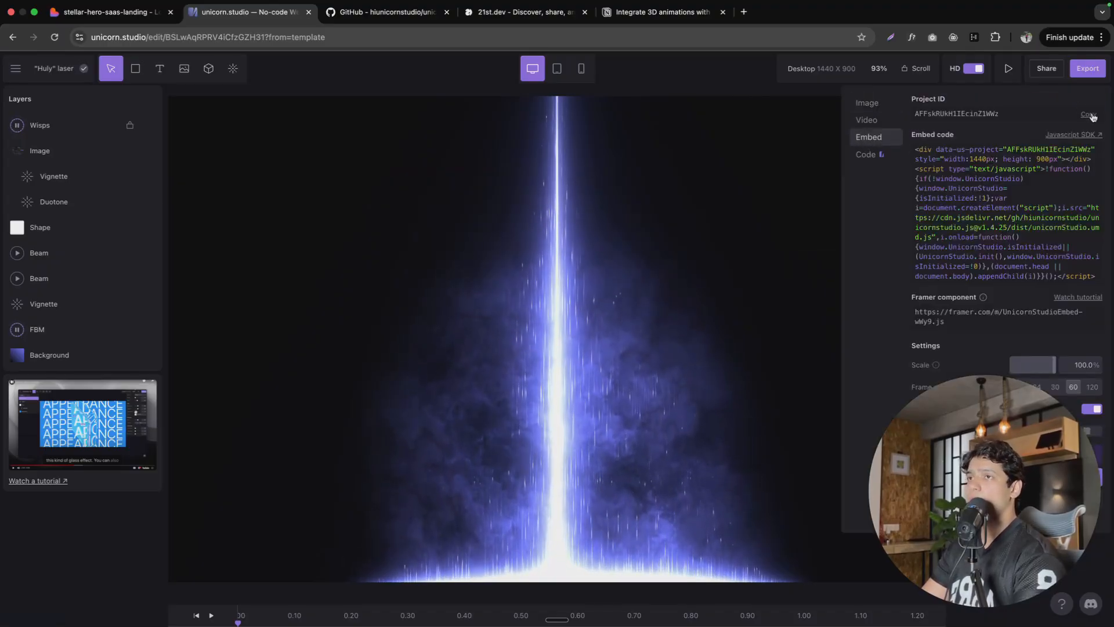
{"action": "left_click", "coordinate": [1089, 113]}
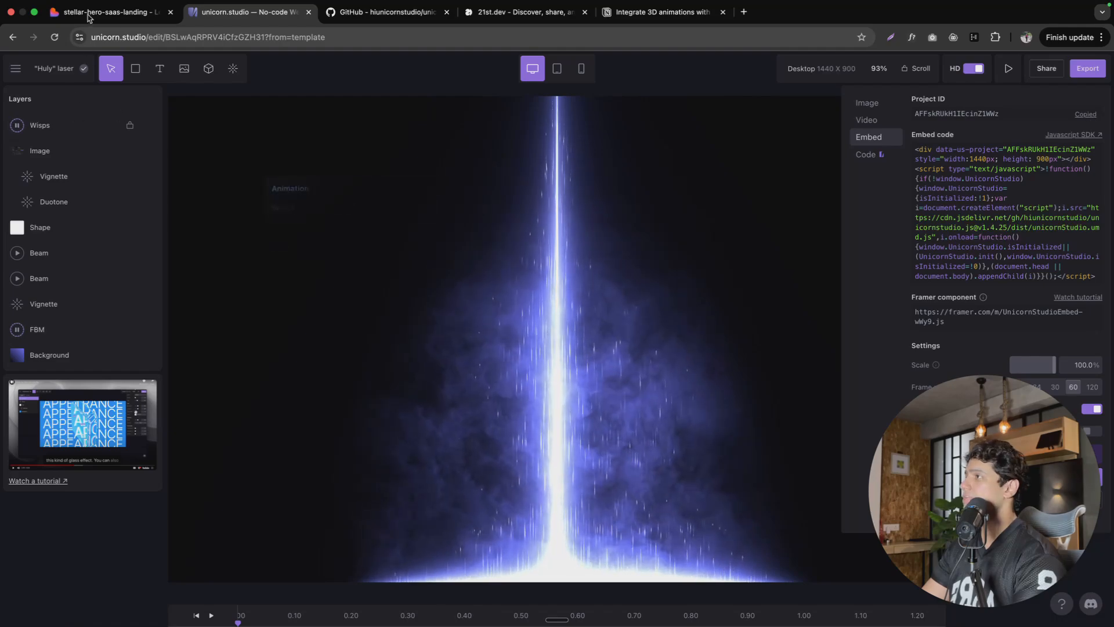
{"action": "left_click", "coordinate": [110, 12]}
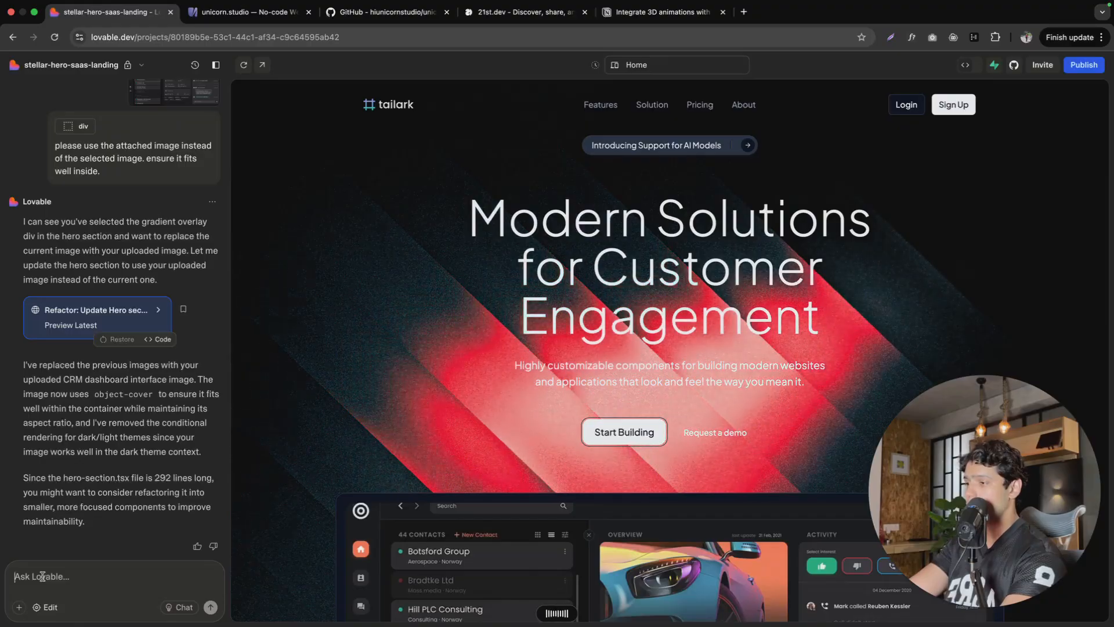
Step: Ask Lovable's chat to replace the hero's Unicorn Studio project ID, then go to the Unicorn Studio dashboard
{"action": "type", "text": "Could you please replace the project ID of the hero section for the unicorn studio animation with the following project ID: AFFskRUkH1lEcinZ1WWz"}
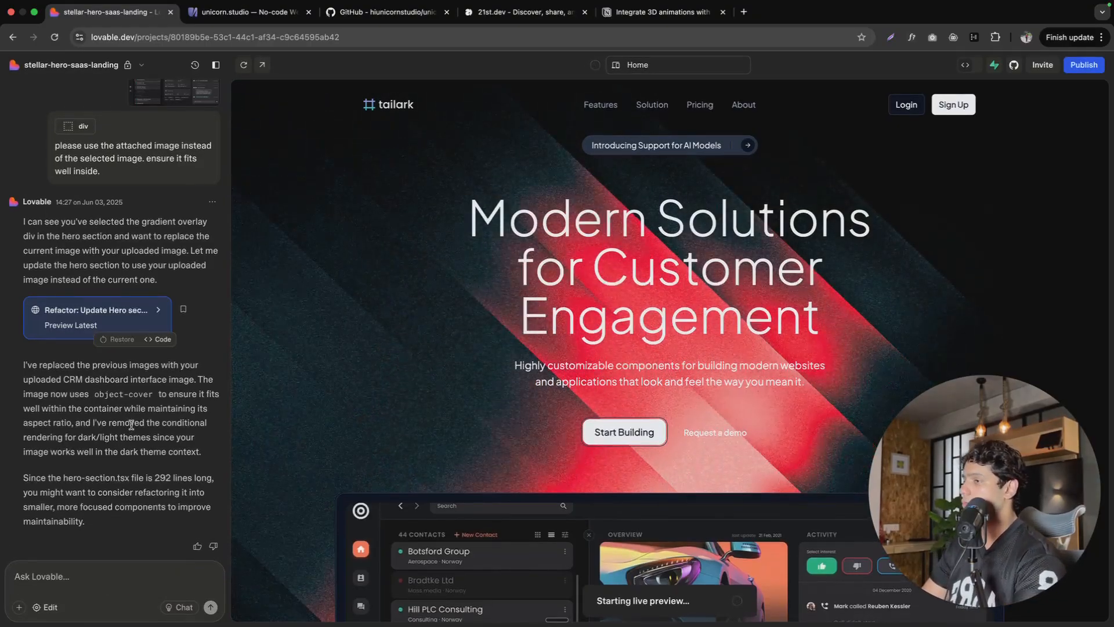
{"action": "left_click", "coordinate": [247, 12]}
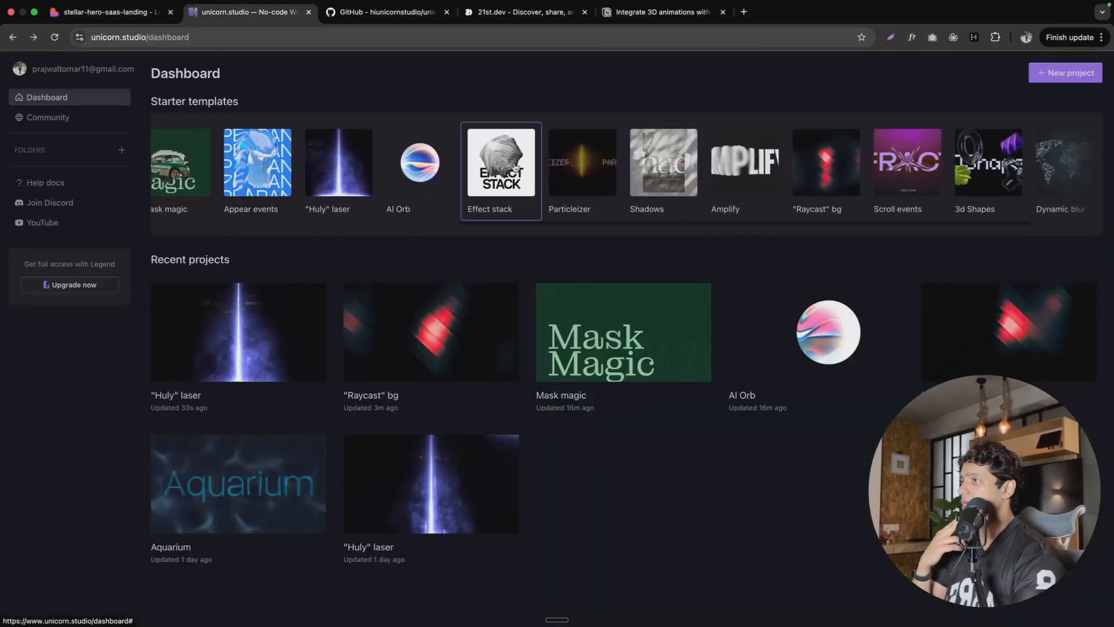
Step: Load the Effect stack starter template, then bring up the Notion integration prompt
{"action": "left_click", "coordinate": [501, 161]}
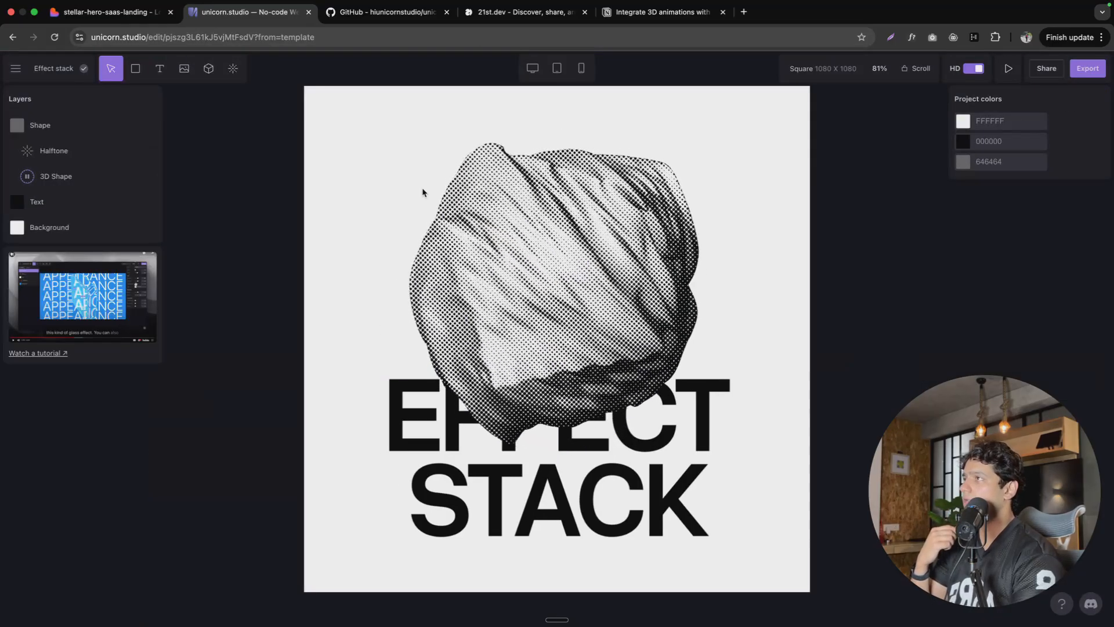
{"action": "left_click", "coordinate": [666, 12]}
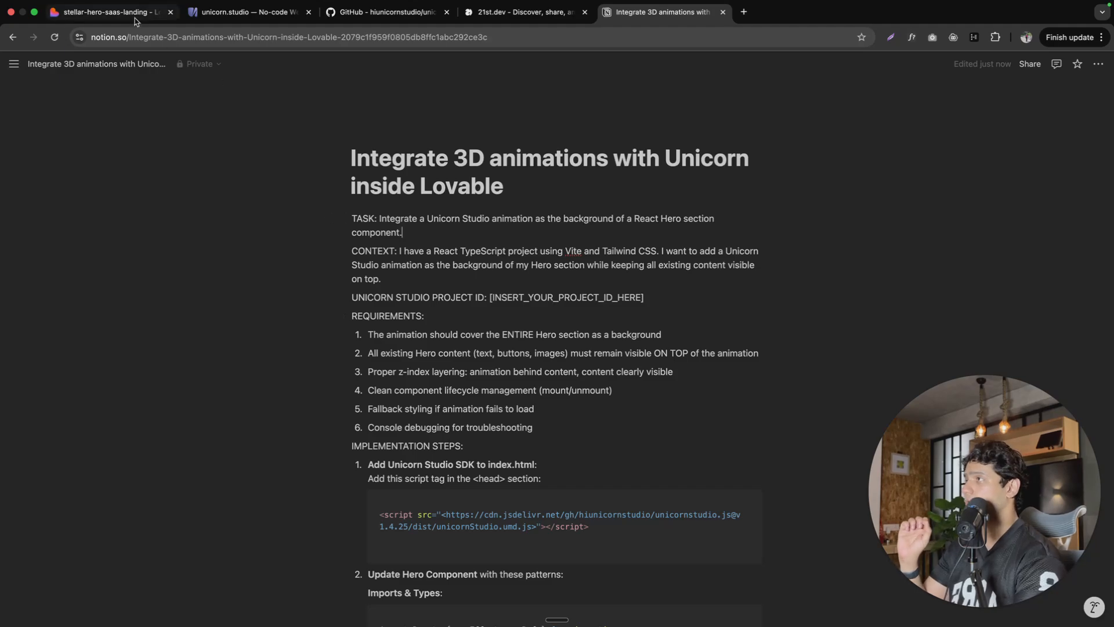
Step: Return to Lovable, where the hero now shows the blue Huly laser beam
{"action": "left_click", "coordinate": [110, 12]}
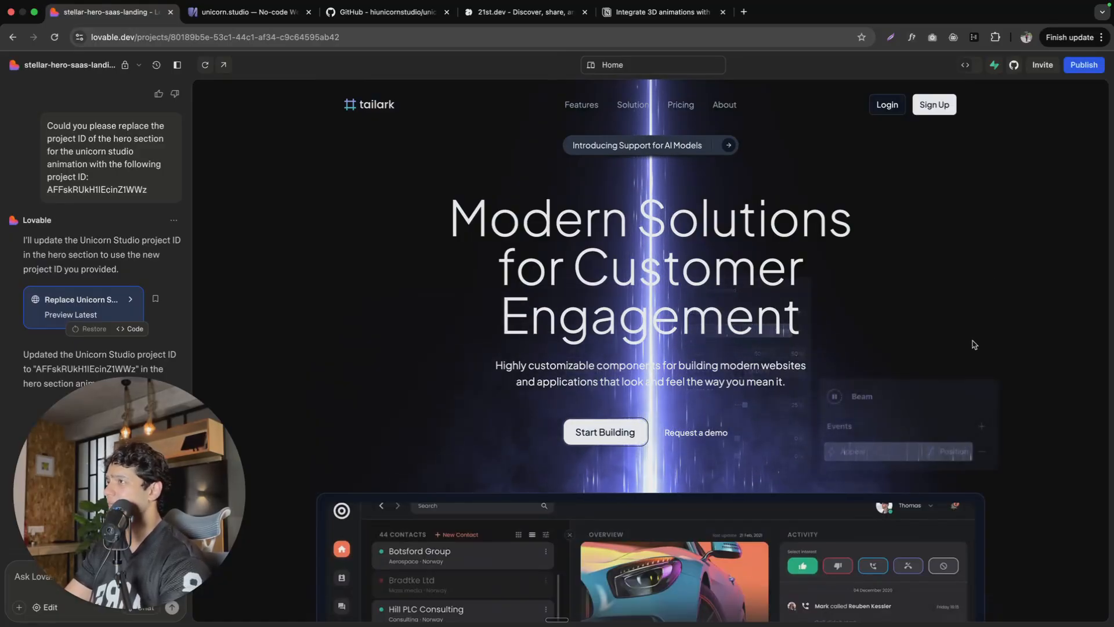
Step: Switch back to the Effect stack project in Unicorn Studio
{"action": "left_click", "coordinate": [234, 12]}
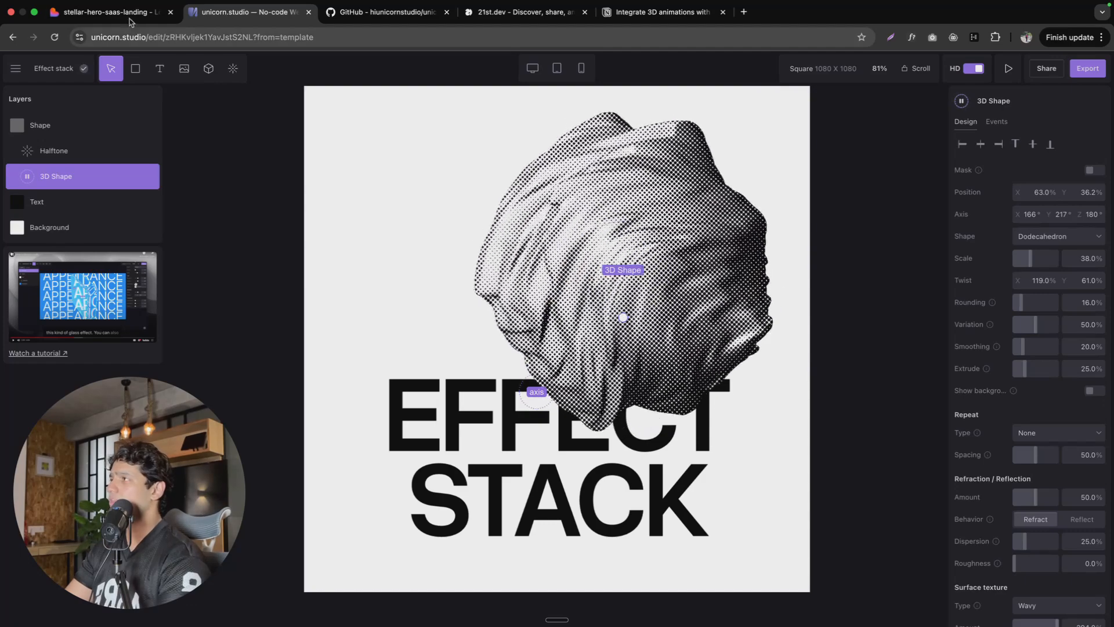
Step: Flip between the Lovable preview and the Effect stack project, ending on Lovable's laser hero
{"action": "left_click", "coordinate": [110, 11]}
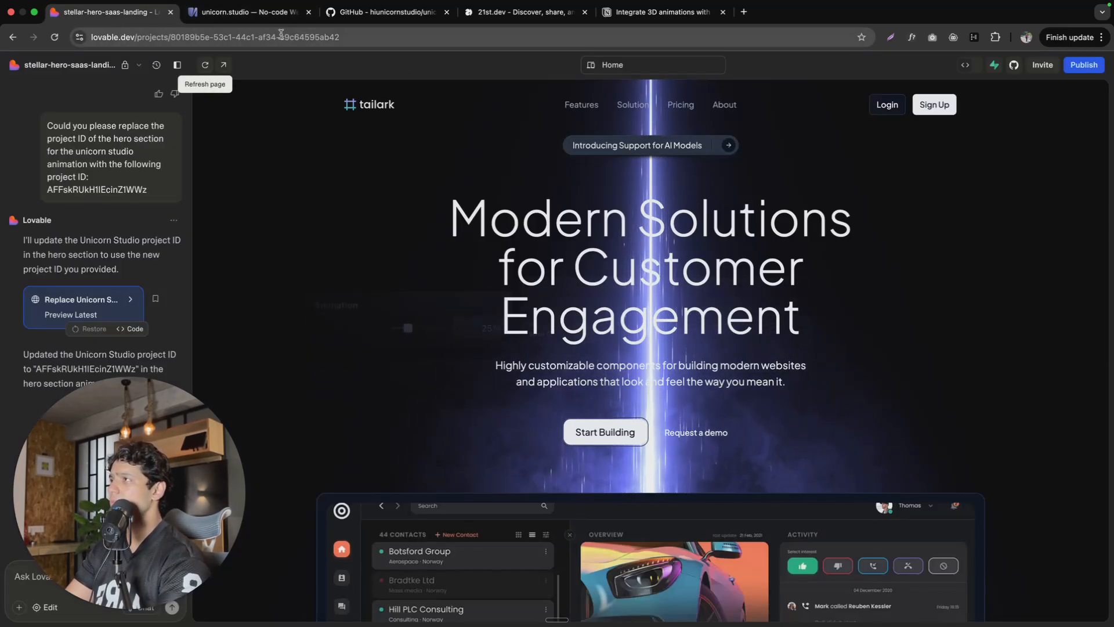
{"action": "left_click", "coordinate": [251, 12]}
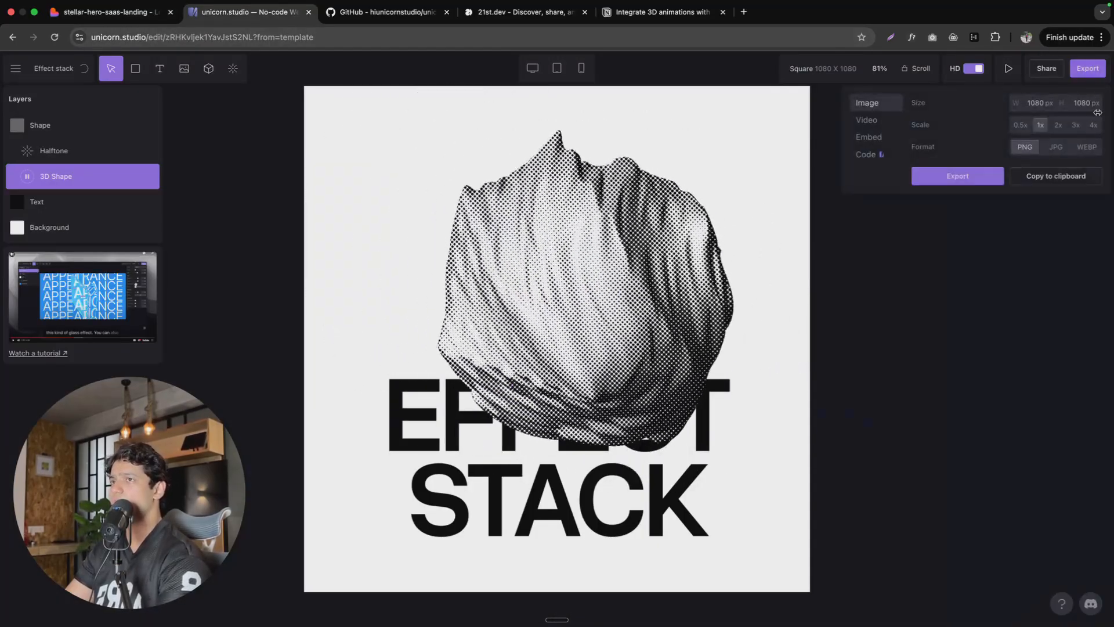
{"action": "left_click", "coordinate": [110, 12]}
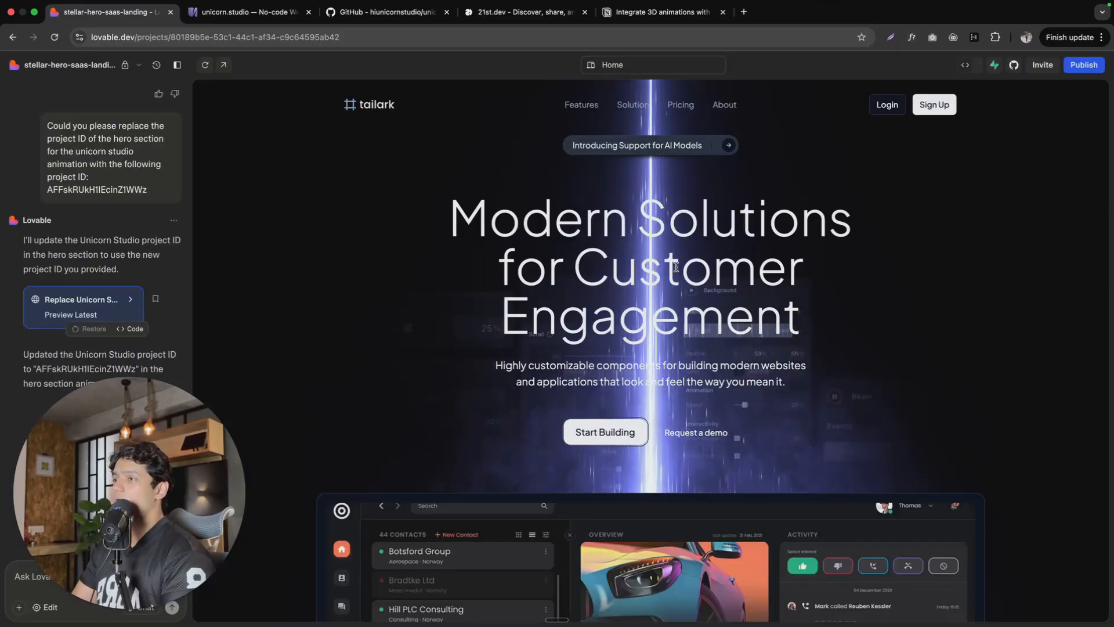
Step: Switch between the Notion Unicorn integration prompt page and the Lovable project, ending on Notion
{"action": "left_click", "coordinate": [667, 12]}
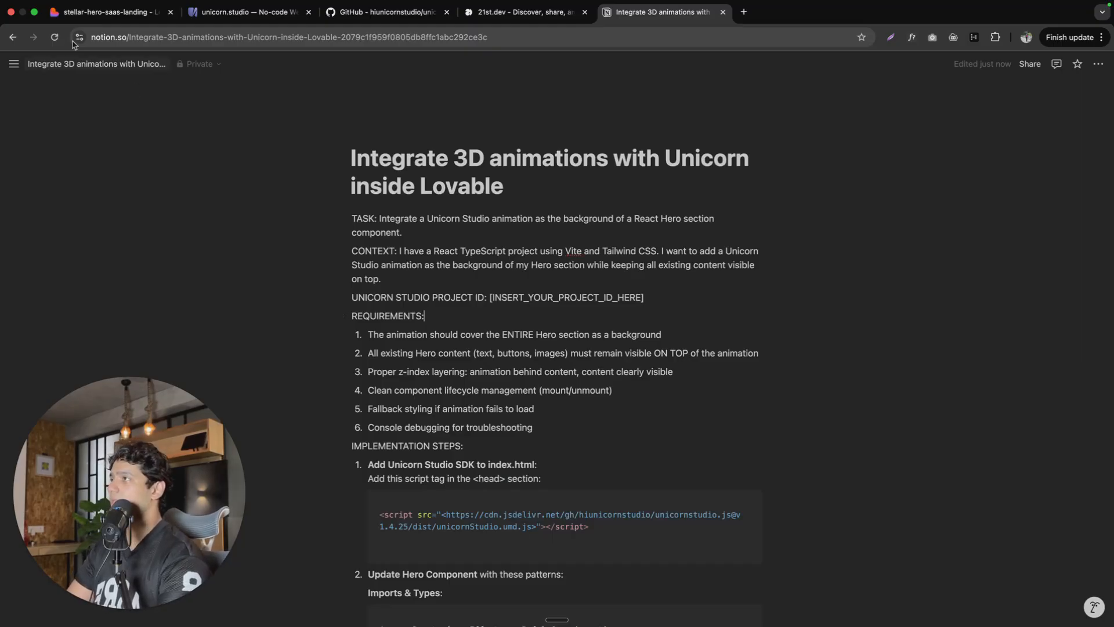
{"action": "left_click", "coordinate": [110, 11]}
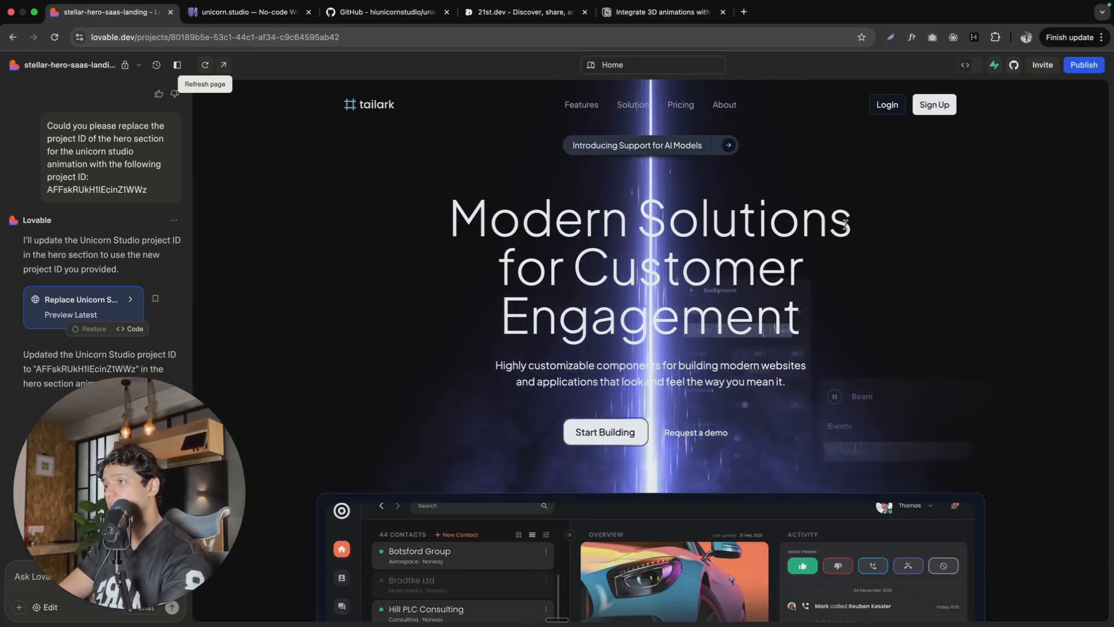
{"action": "left_click", "coordinate": [660, 11]}
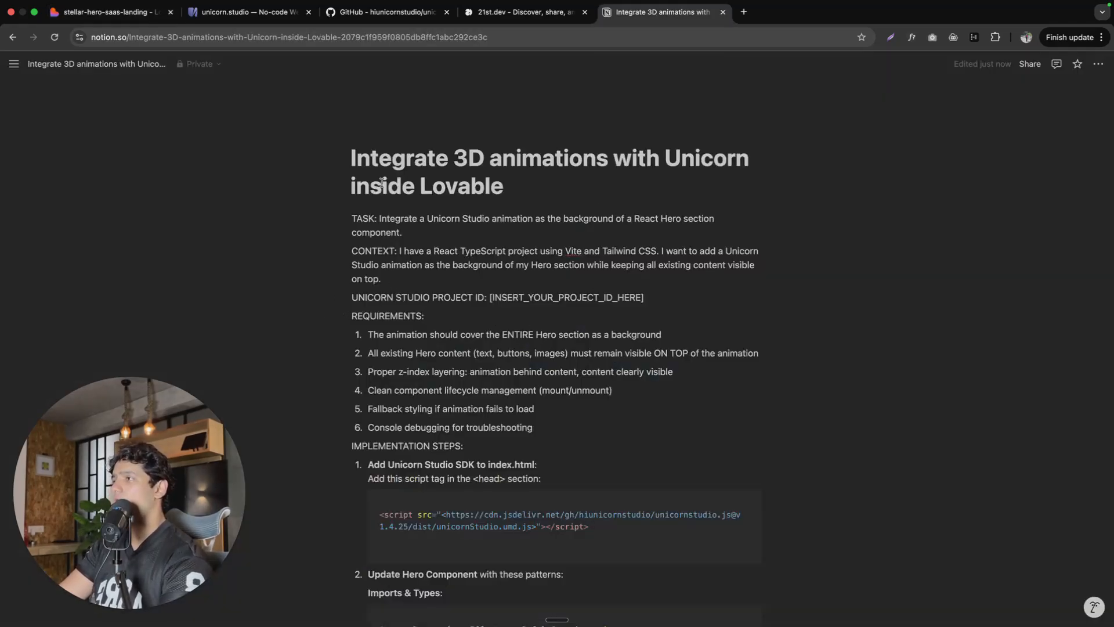
Step: Read the Notion integration prompt down to its Troubleshooting list, then return to the Lovable project
{"action": "scroll", "scroll_direction": "down", "scroll_amount": 3}
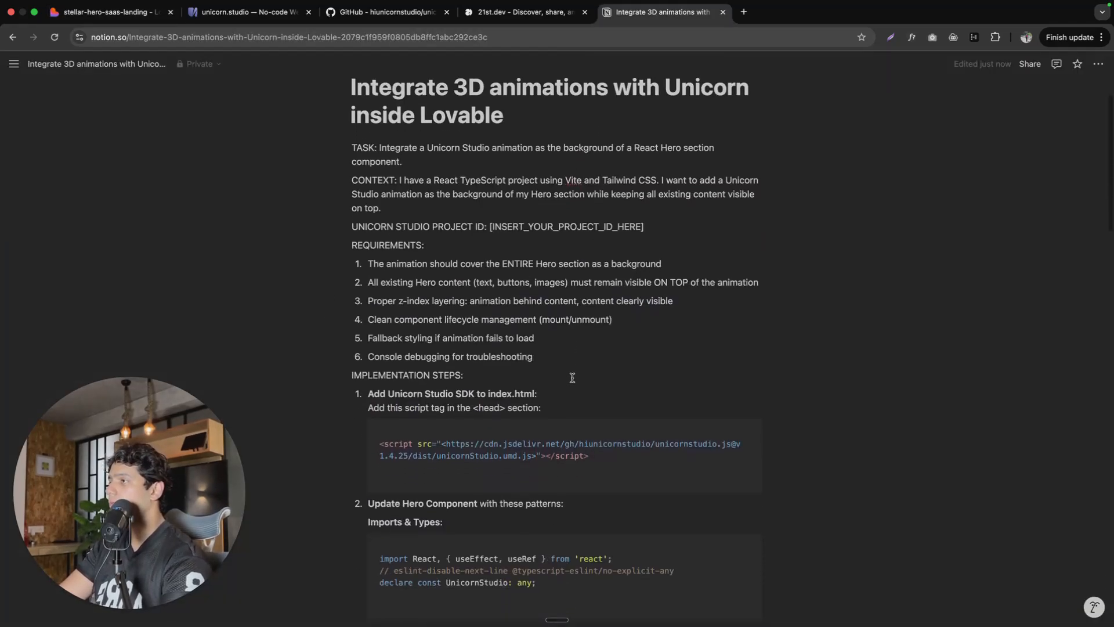
{"action": "scroll", "scroll_direction": "down", "scroll_amount": 3}
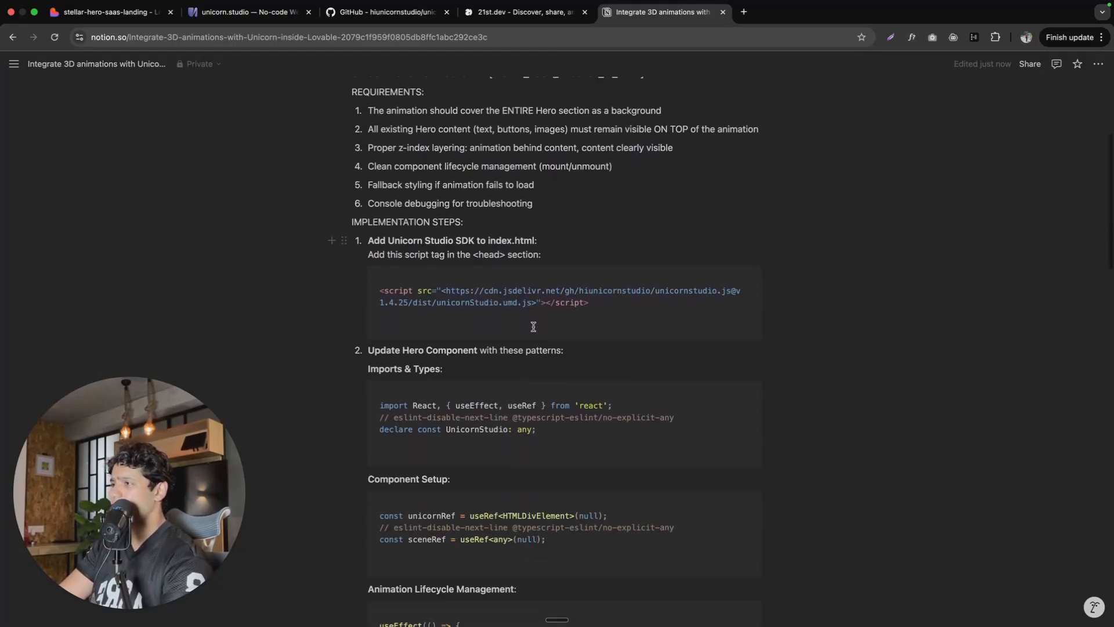
{"action": "scroll", "scroll_direction": "down", "scroll_amount": 3}
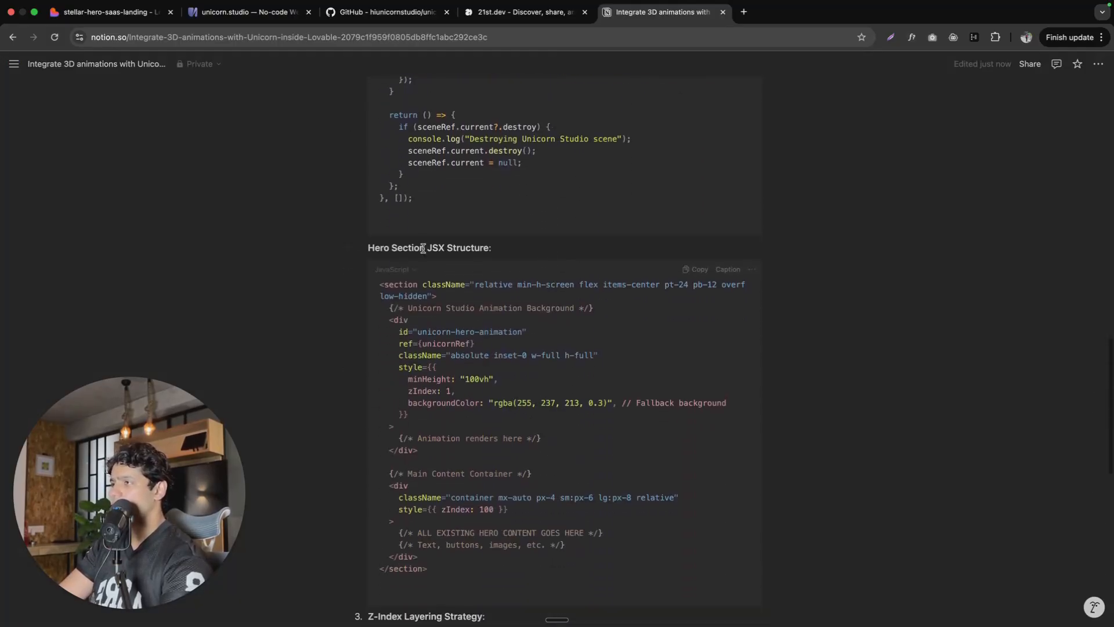
{"action": "scroll", "scroll_direction": "down", "scroll_amount": 3}
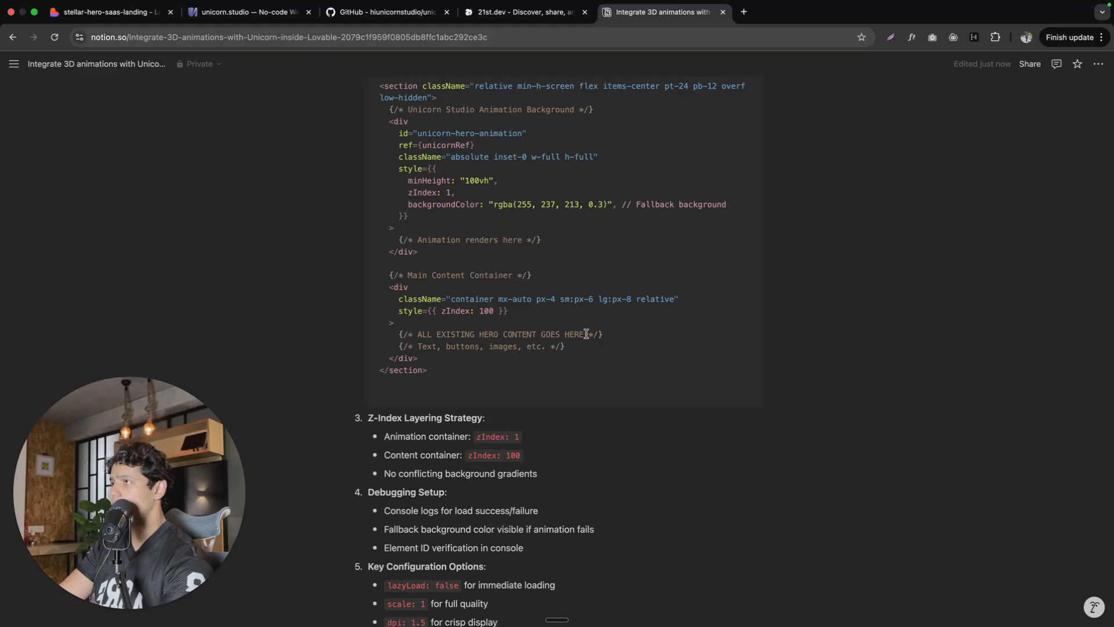
{"action": "scroll", "scroll_direction": "down", "scroll_amount": 3}
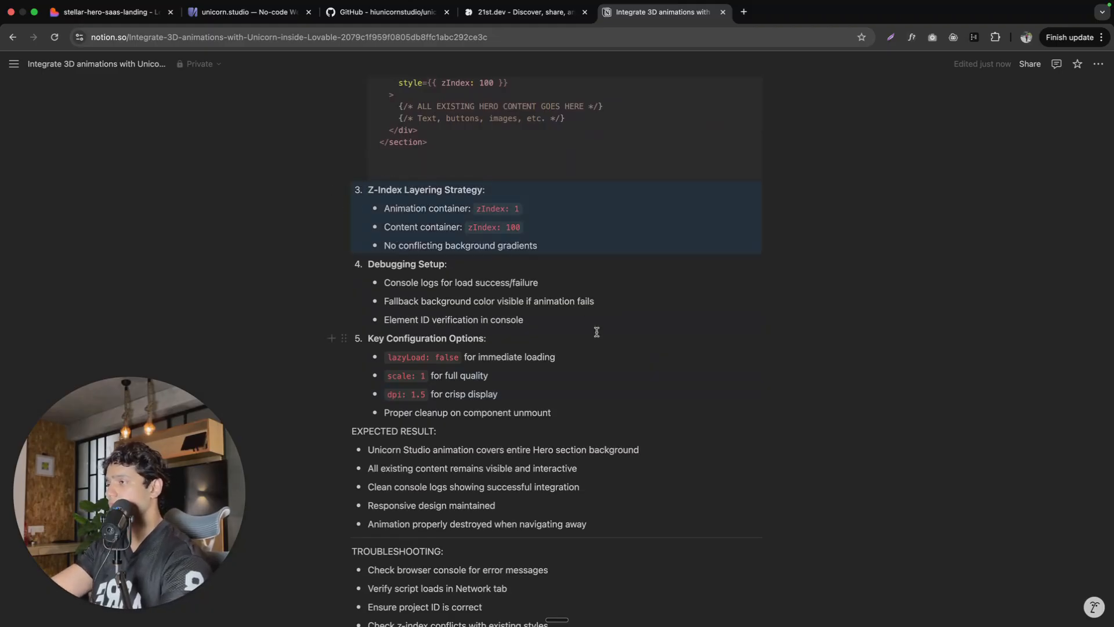
{"action": "scroll", "scroll_direction": "down", "scroll_amount": 3}
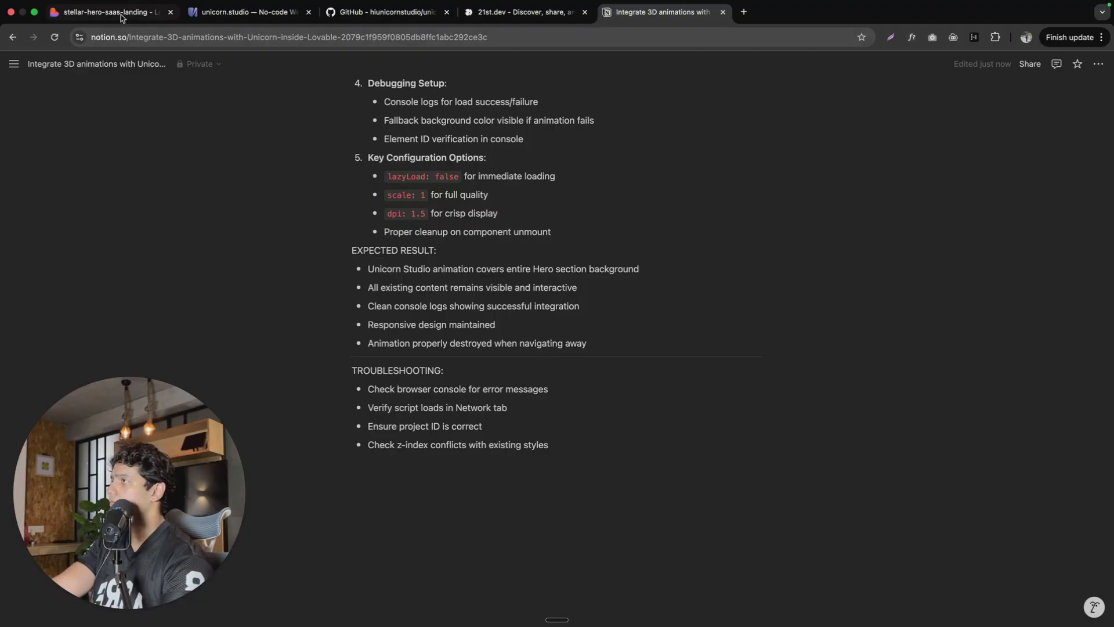
{"action": "left_click", "coordinate": [110, 11]}
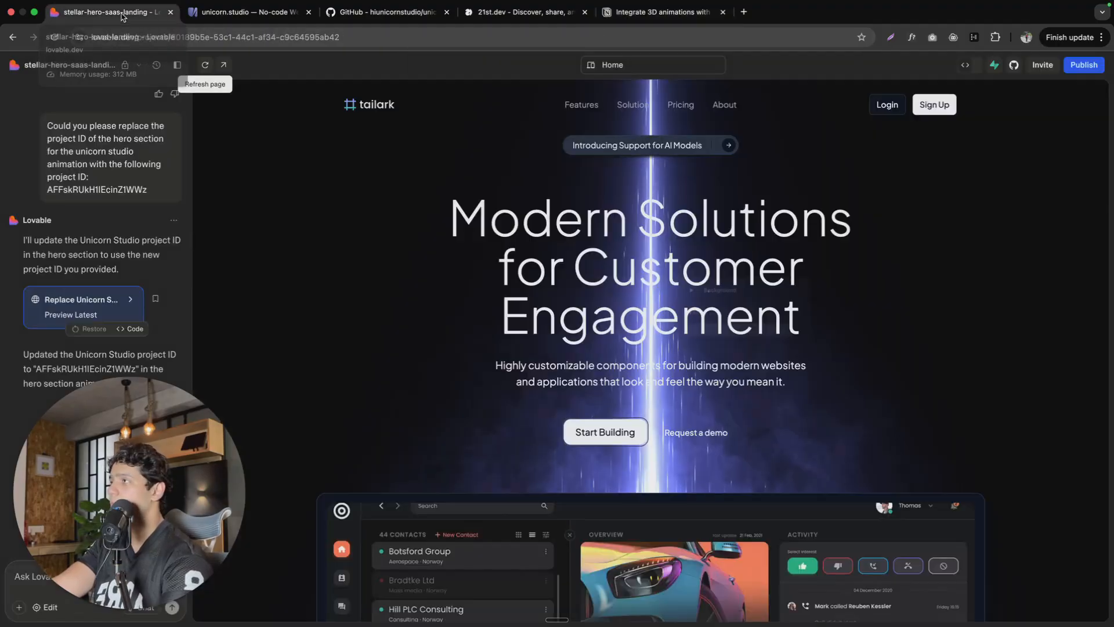